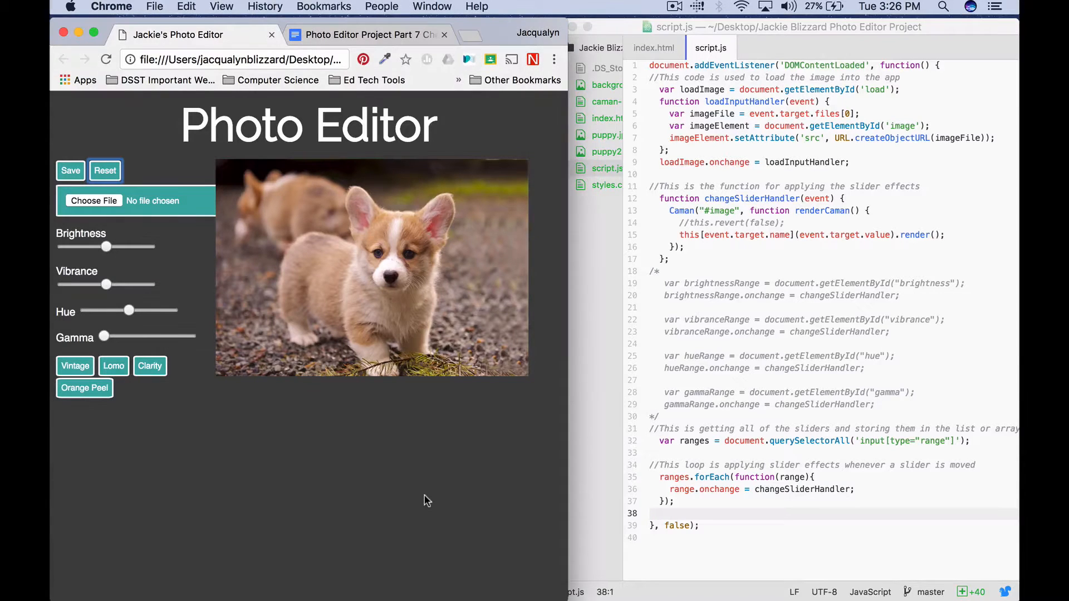
Step: Open Desktop > Jackie Blizzard Photo Editor Project > index.html in Chrome and close the old editor tab
click(227, 576)
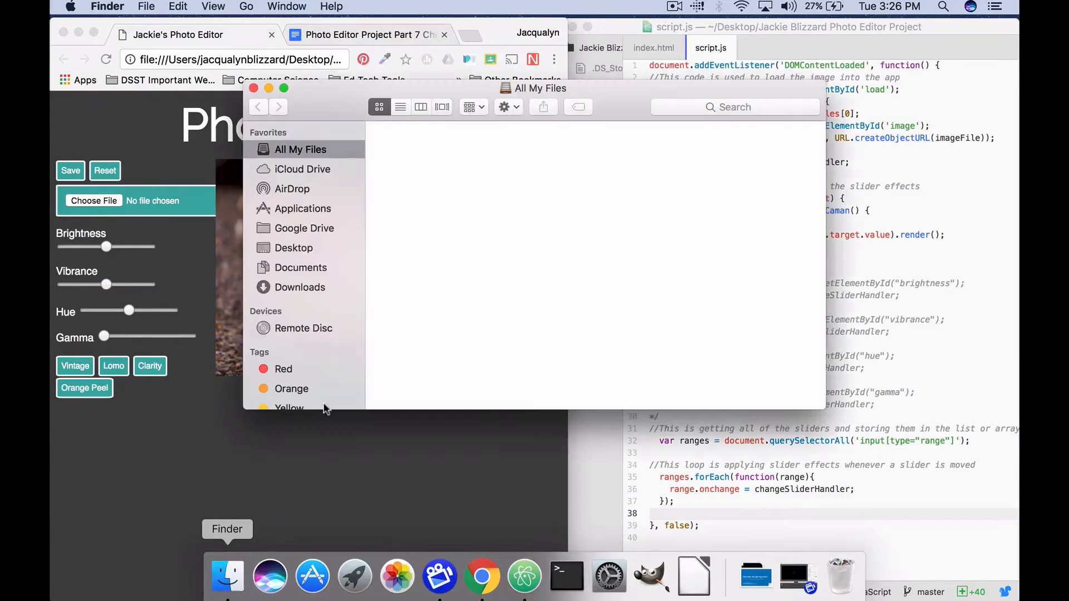
click(300, 267)
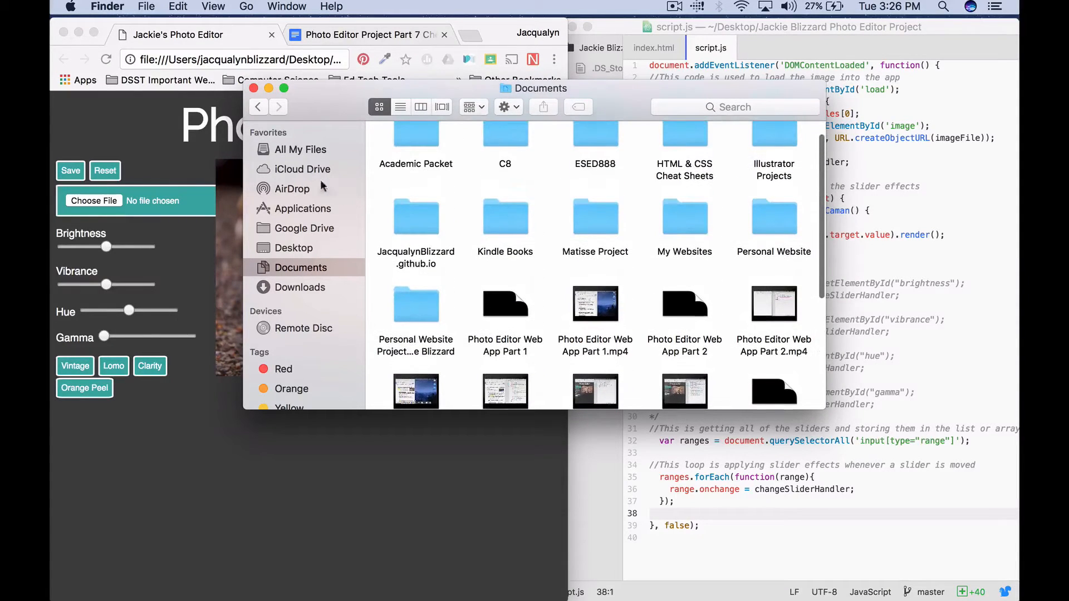
click(294, 247)
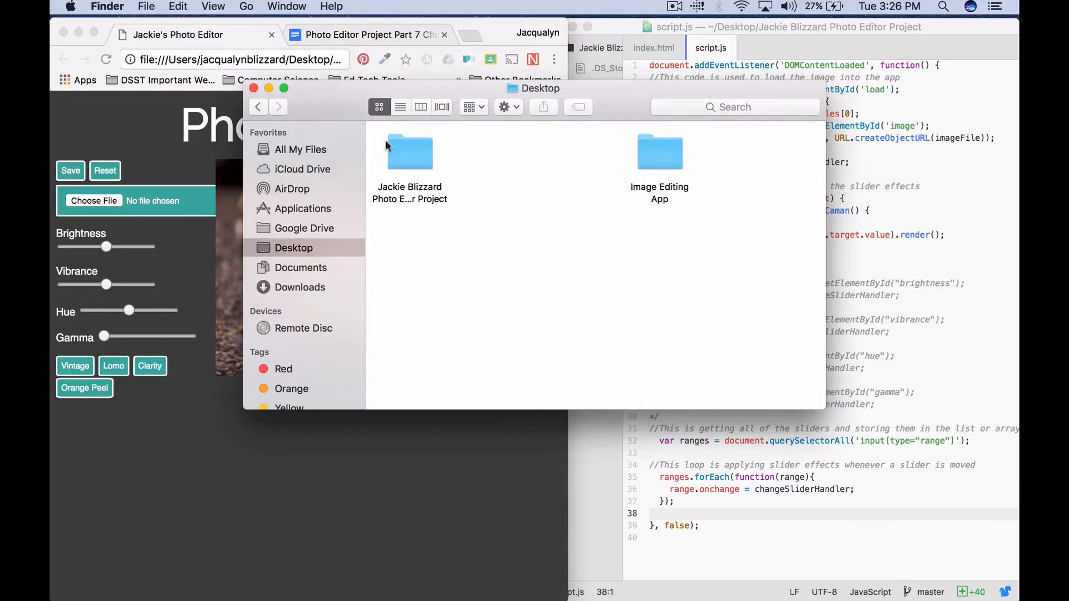
double_click(409, 151)
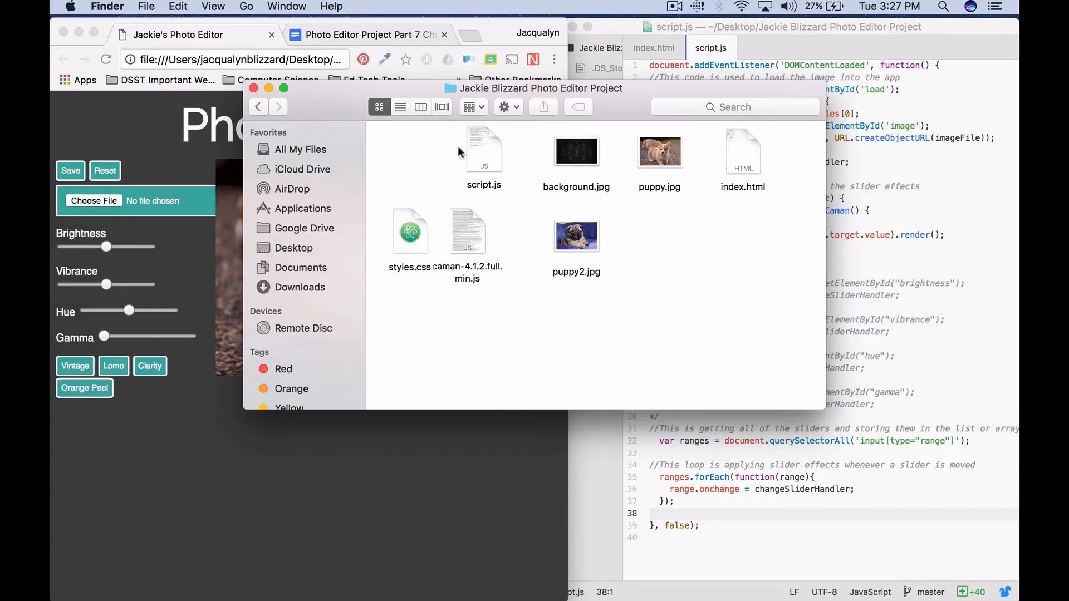
click(743, 150)
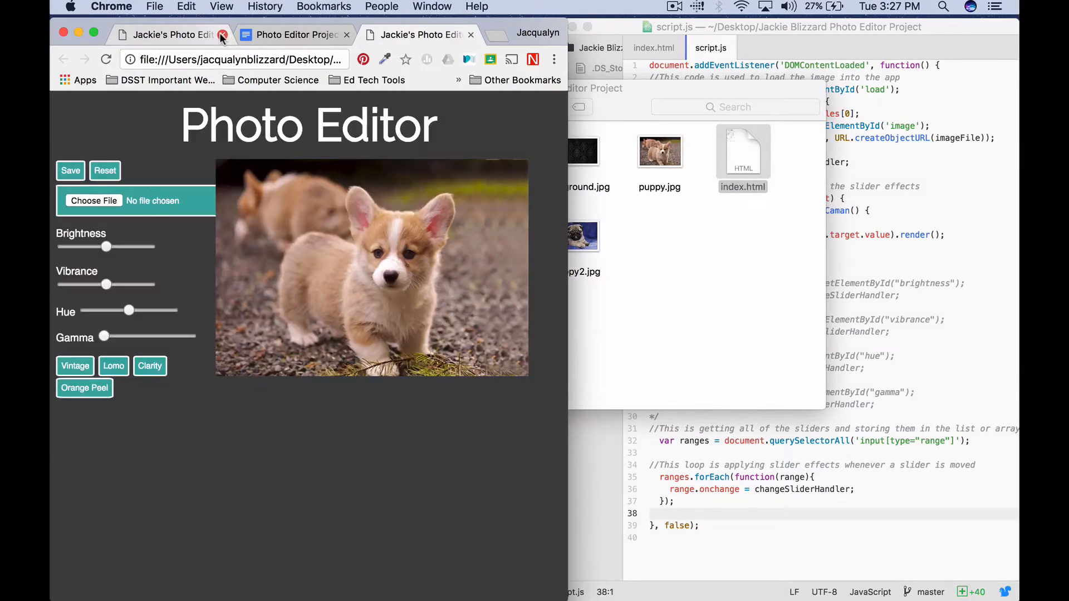
click(221, 34)
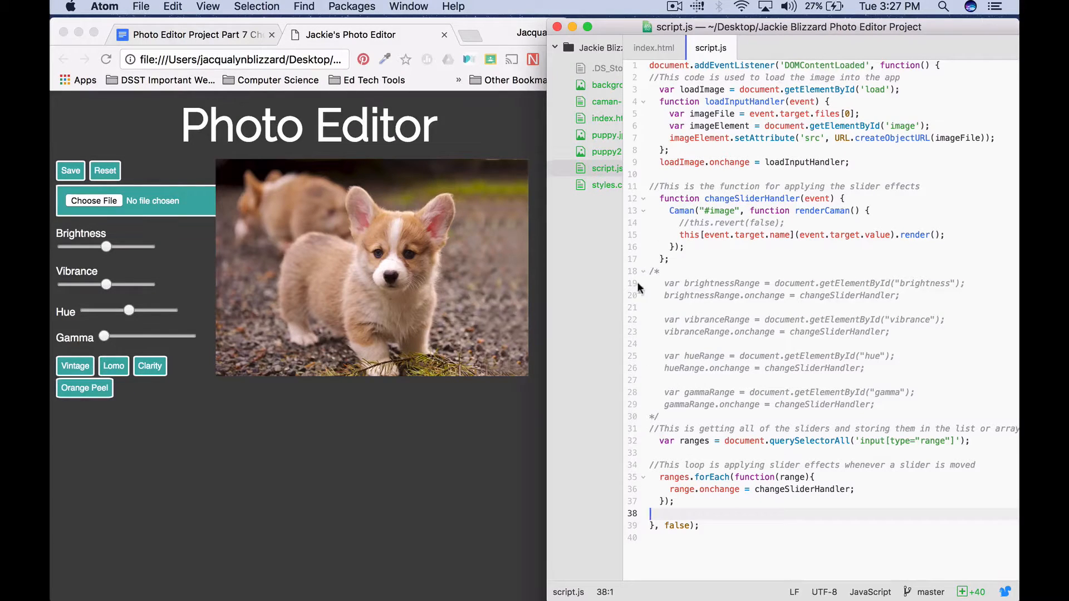
Step: Delete the commented /* ... */ slider handler block and add blank lines after the forEach loop
click(714, 392)
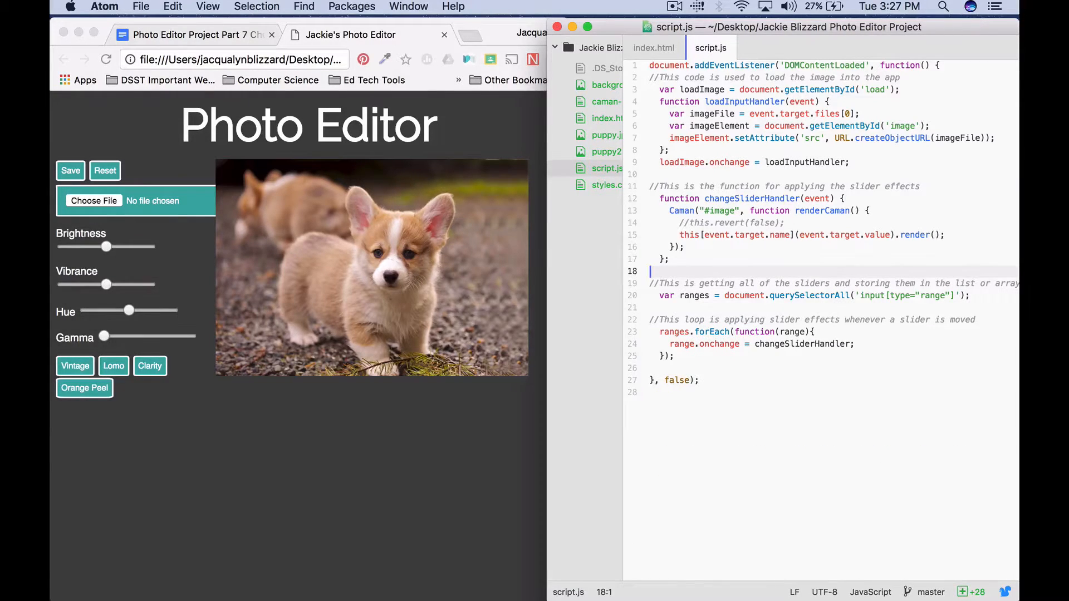
click(722, 211)
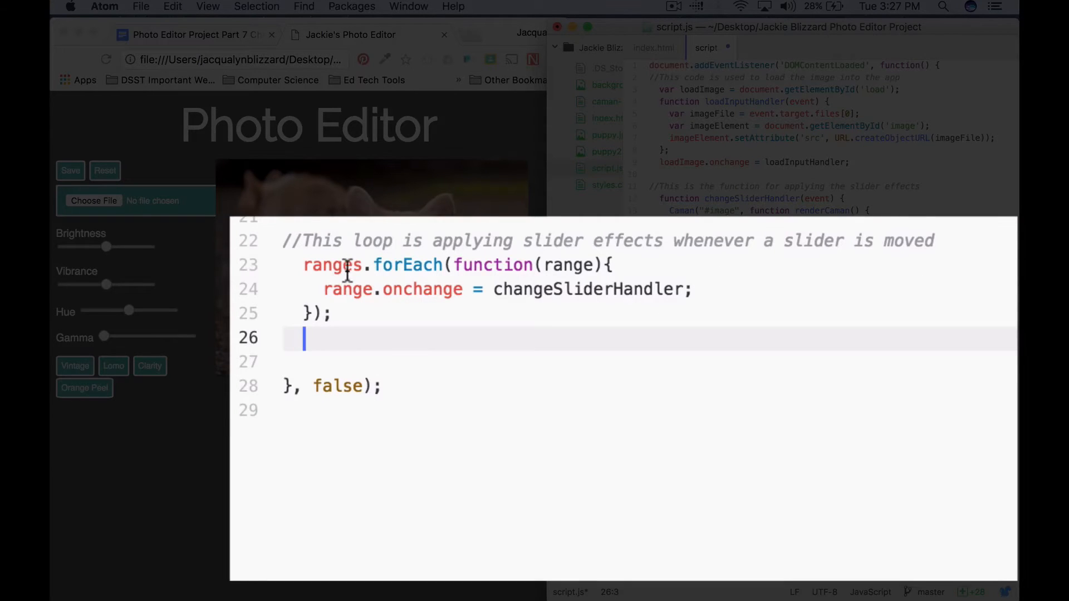
mouse_move(571, 378)
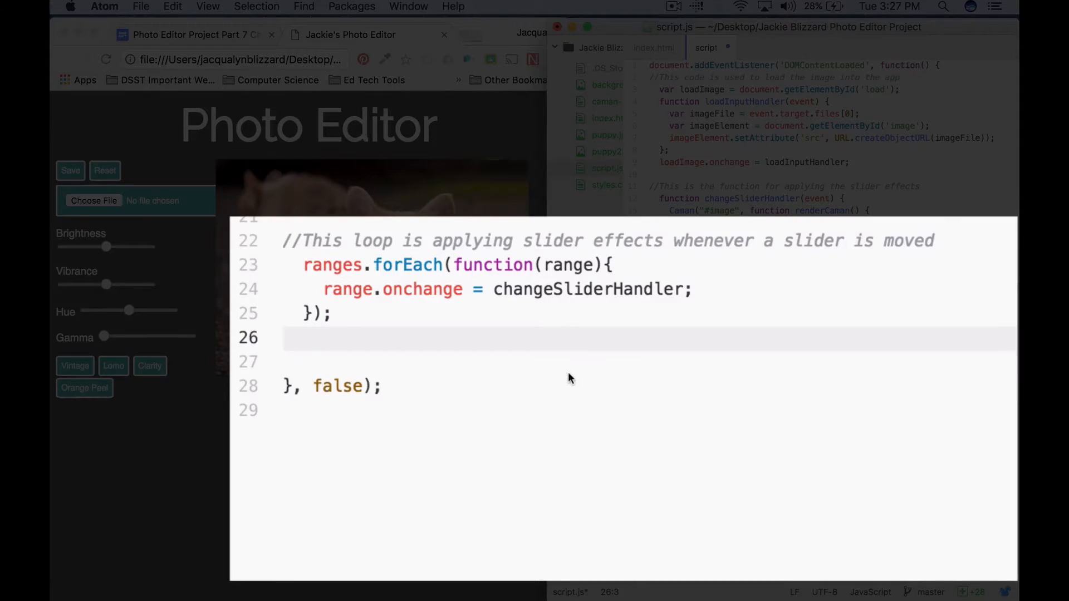
click(344, 358)
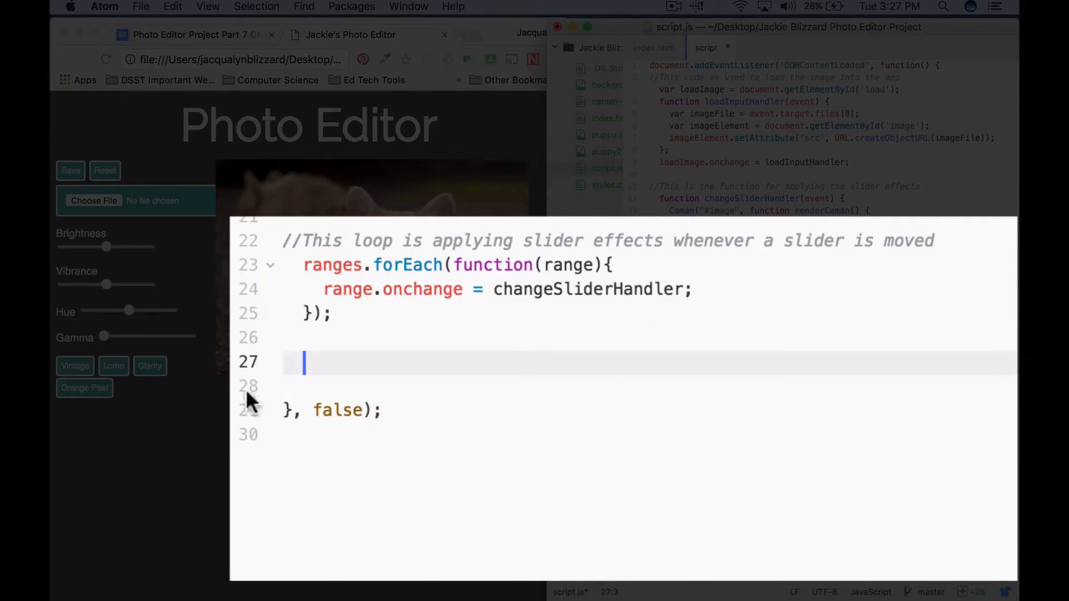
click(283, 410)
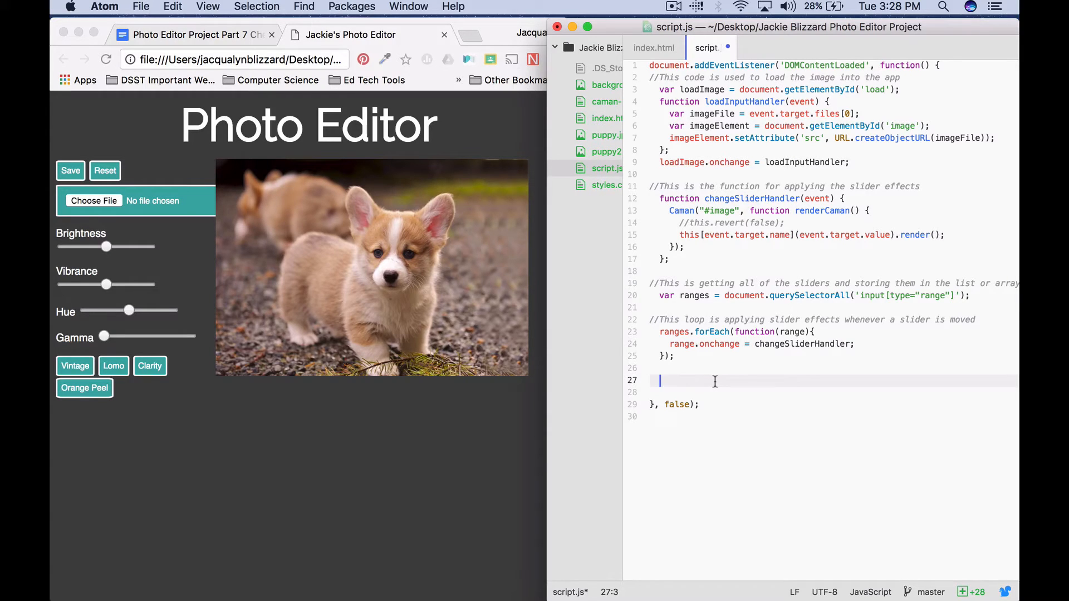
Step: Add var resetButton = document.getElementById("reset"); on line 27 followed by a new line
click(652, 47)
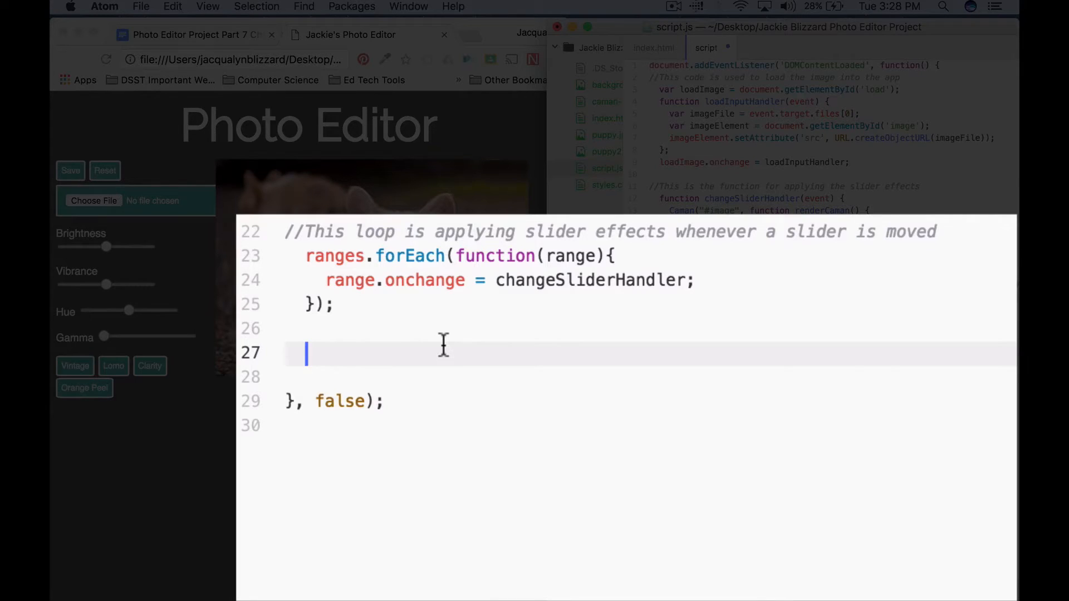
text(var r)
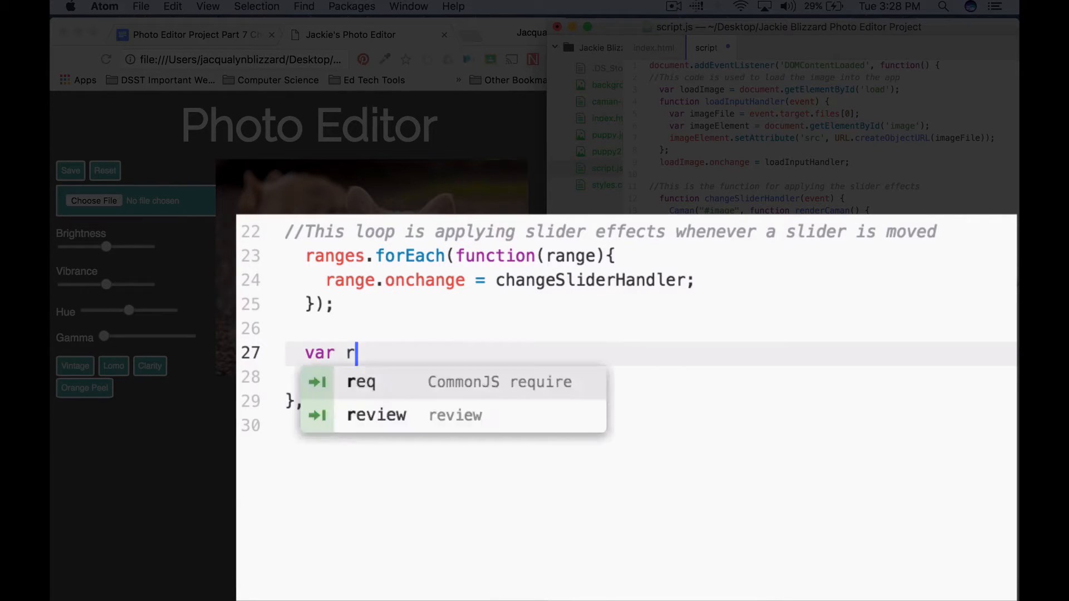
text(esetButton)
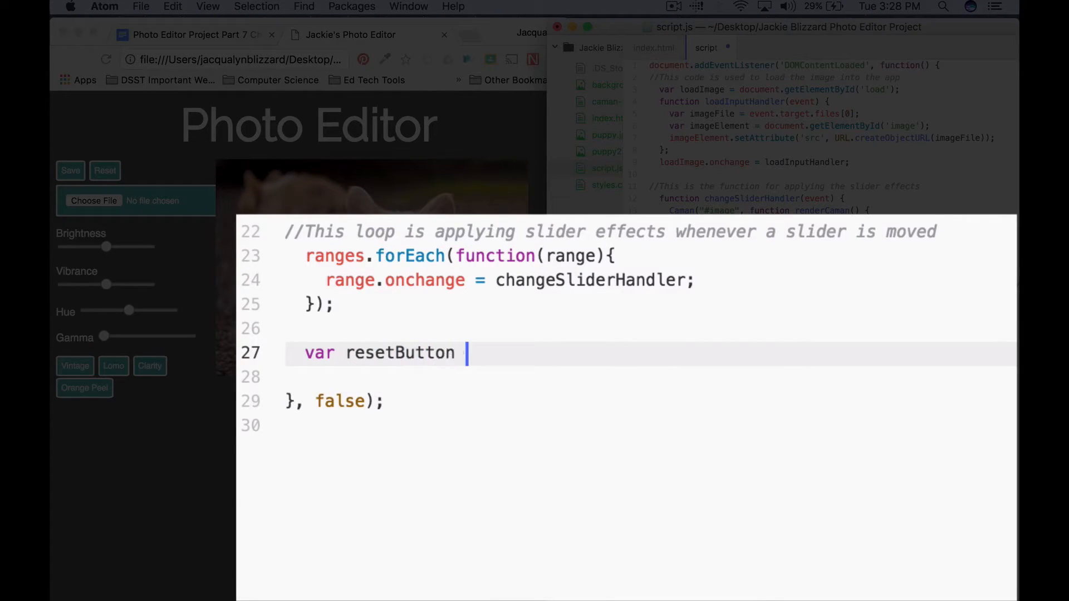
text(= document.g)
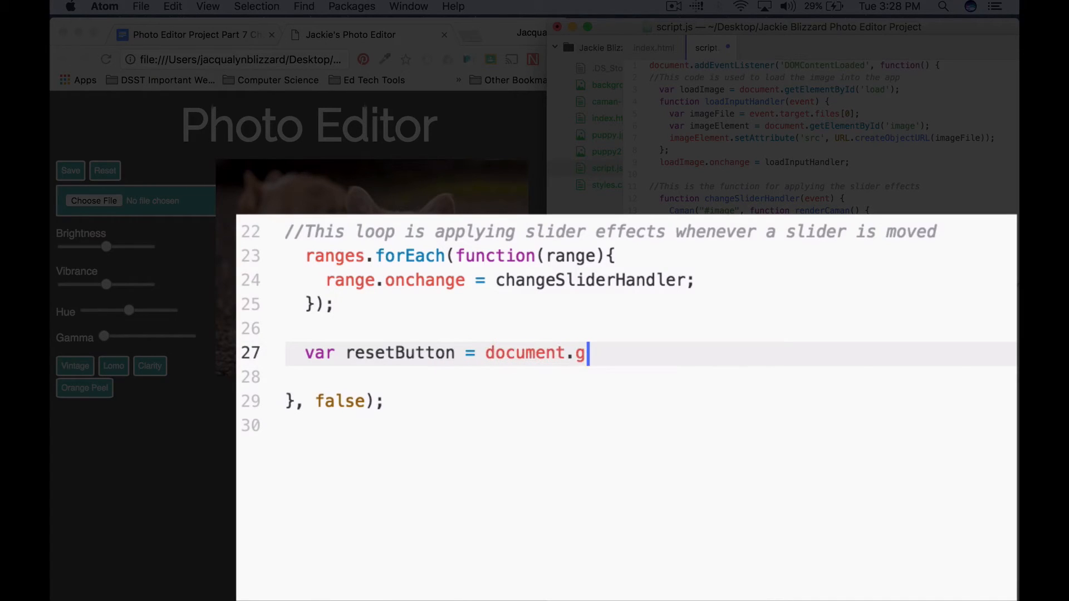
text(etElementById)
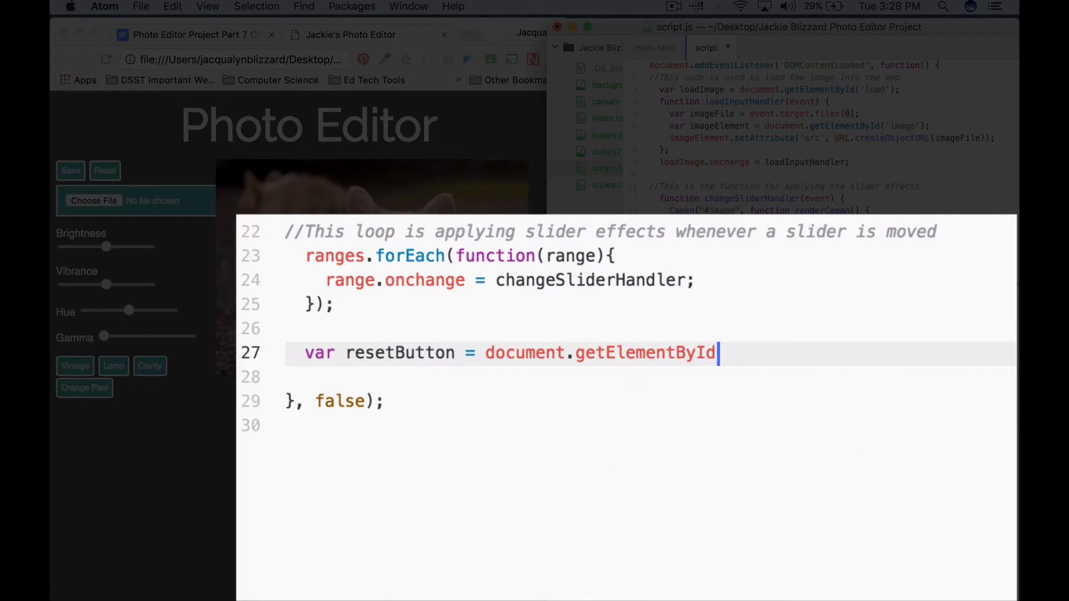
text((""))
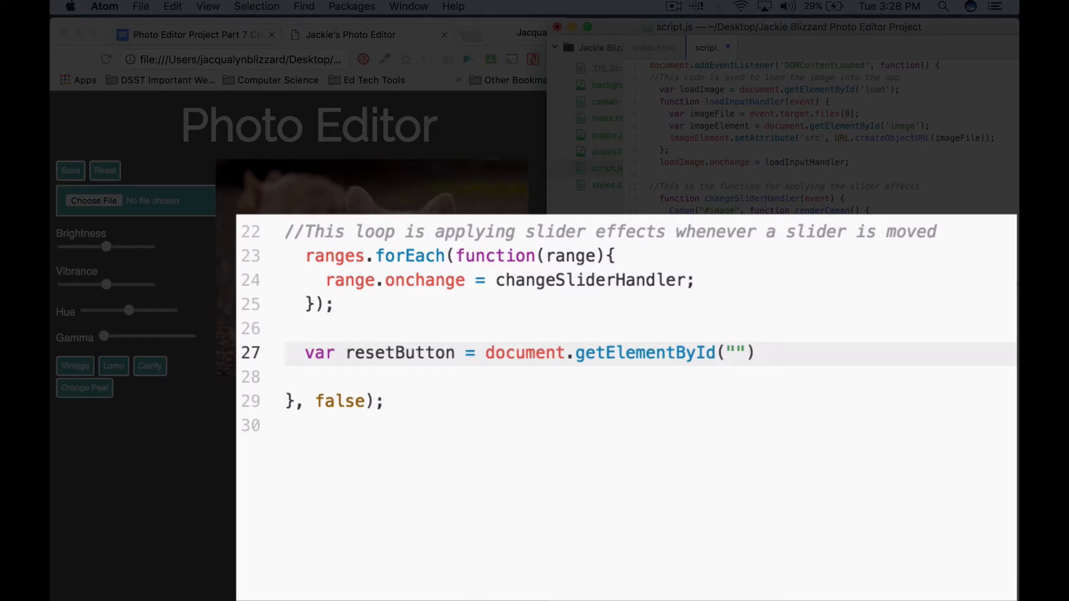
text(reset)
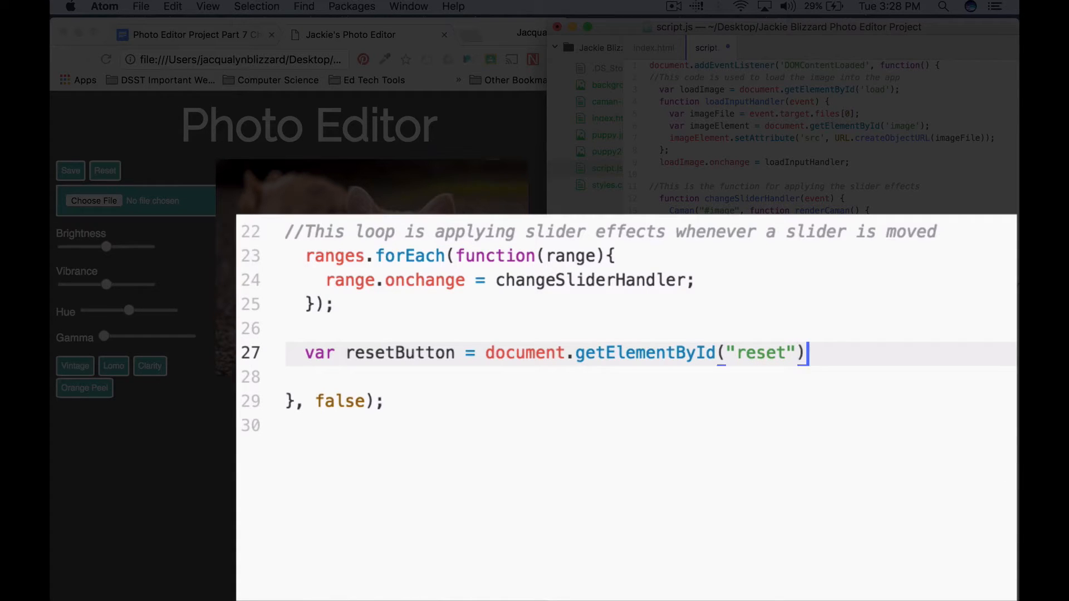
text(;)
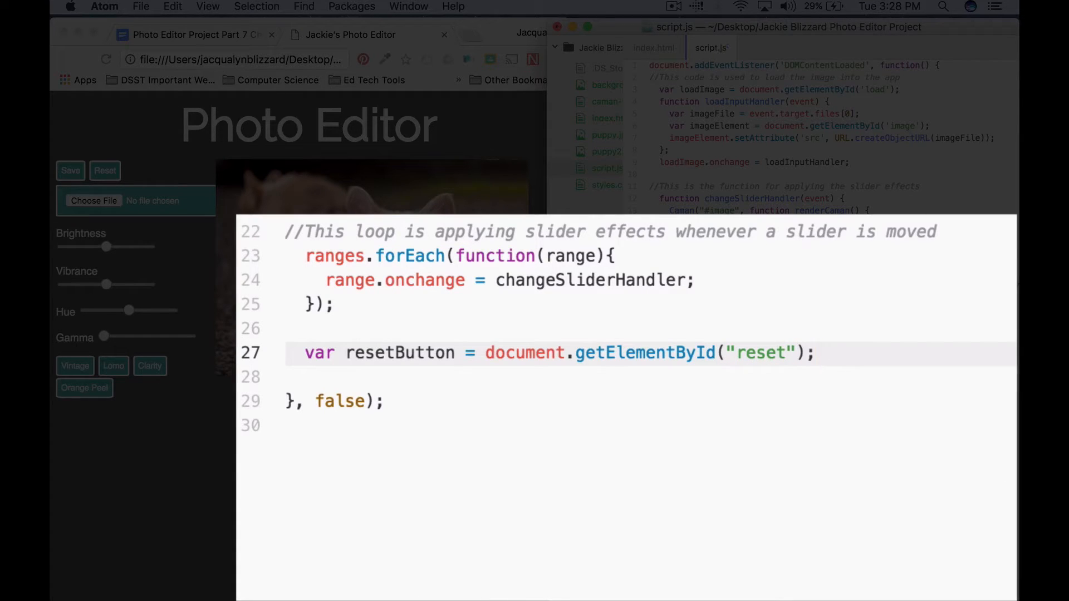
key(Enter)
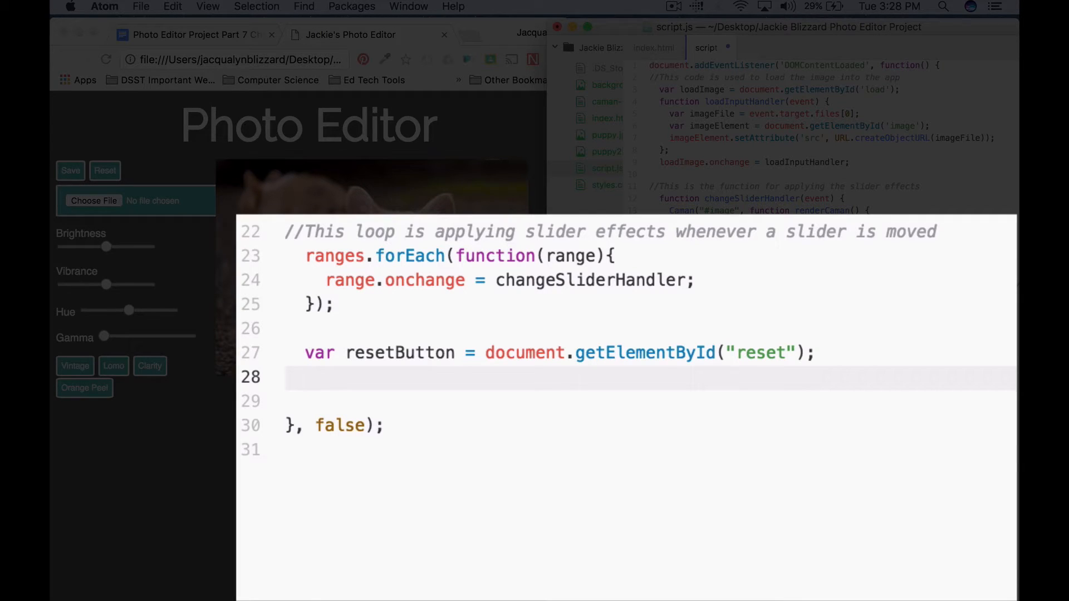
text(func)
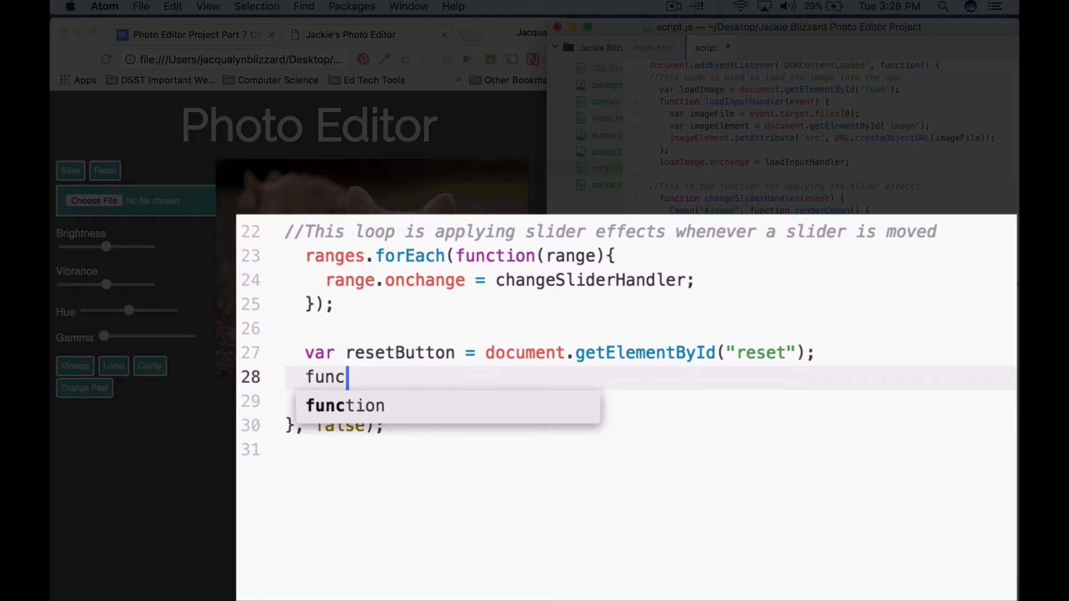
text(tion resetBu)
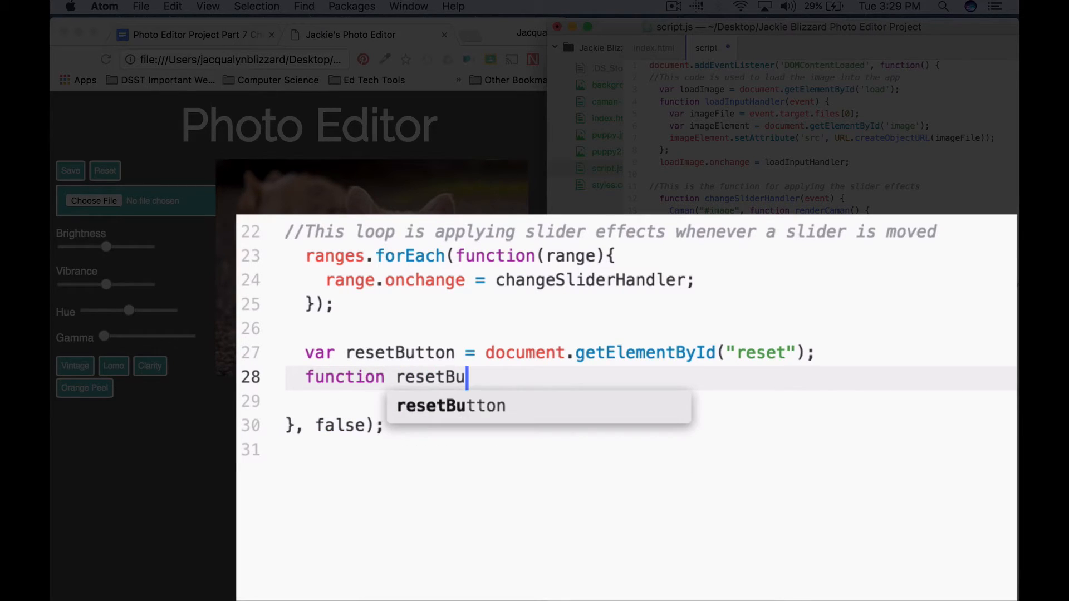
text(ttonHandler)
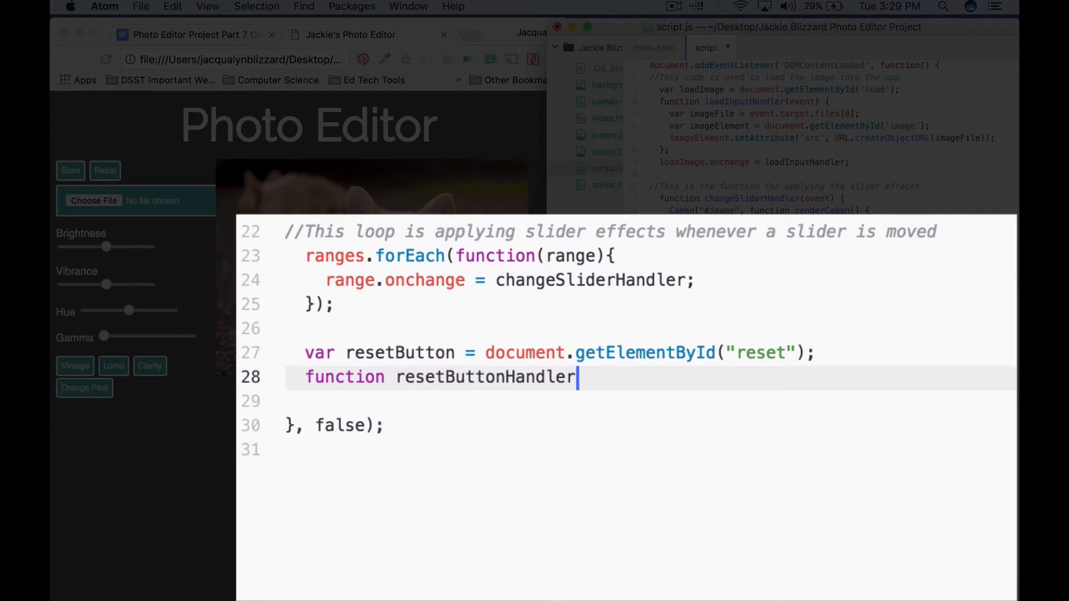
text(())
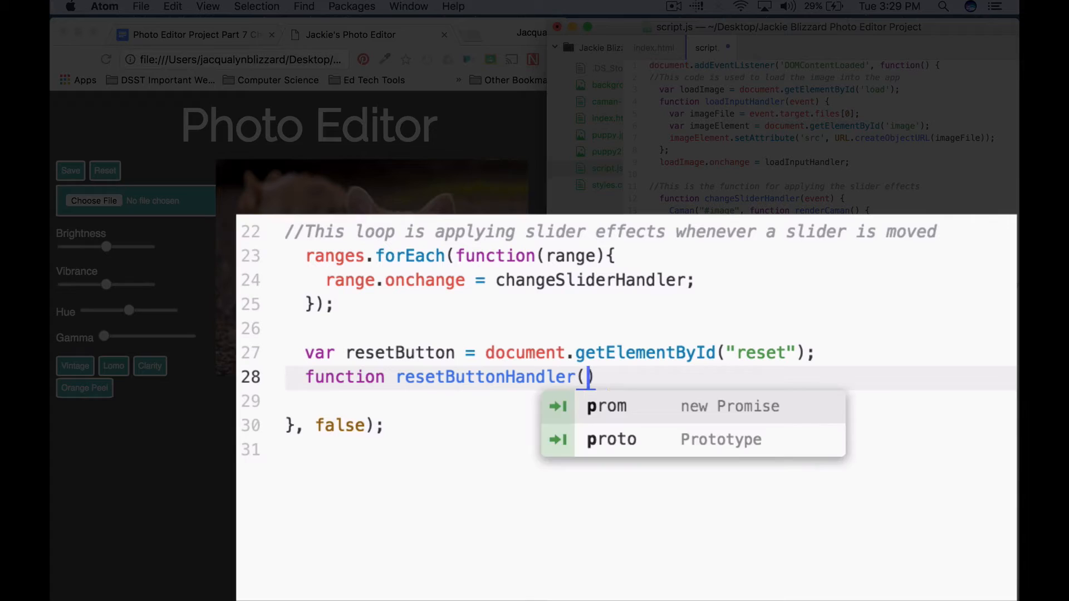
text(event)
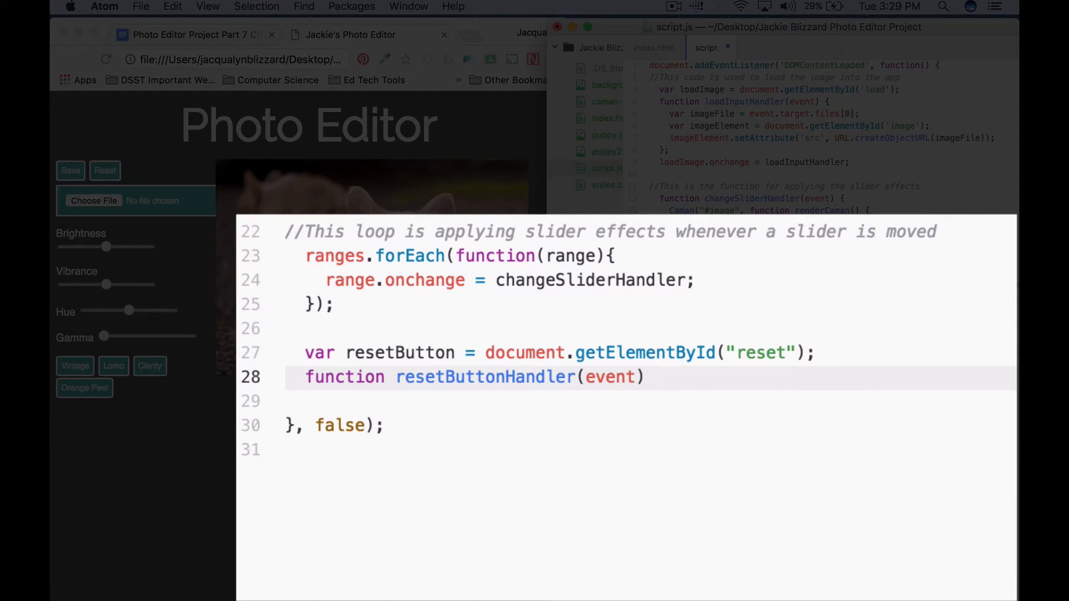
text({)
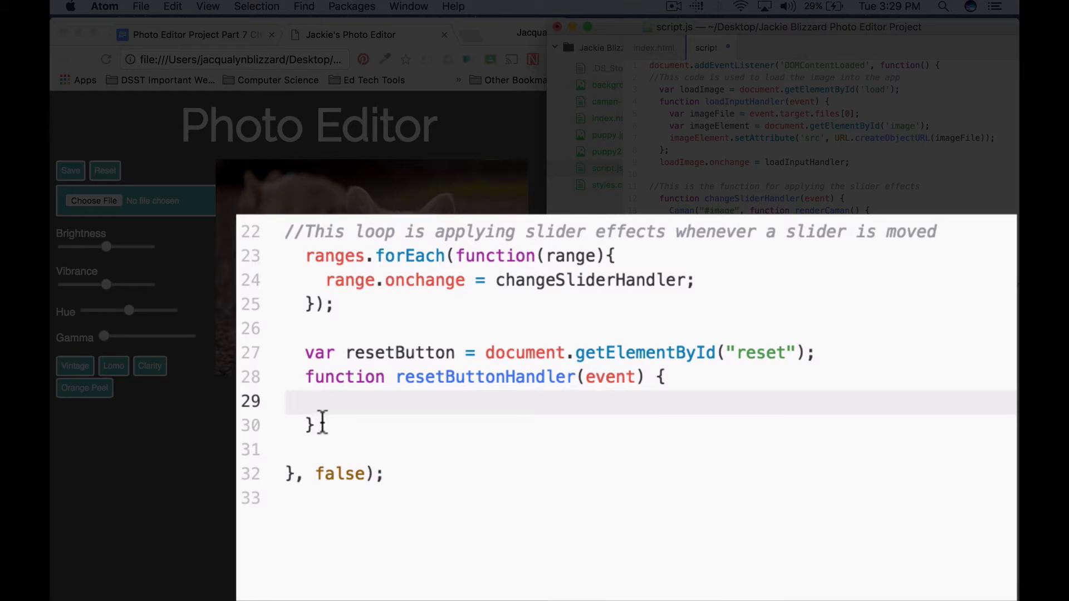
text(;)
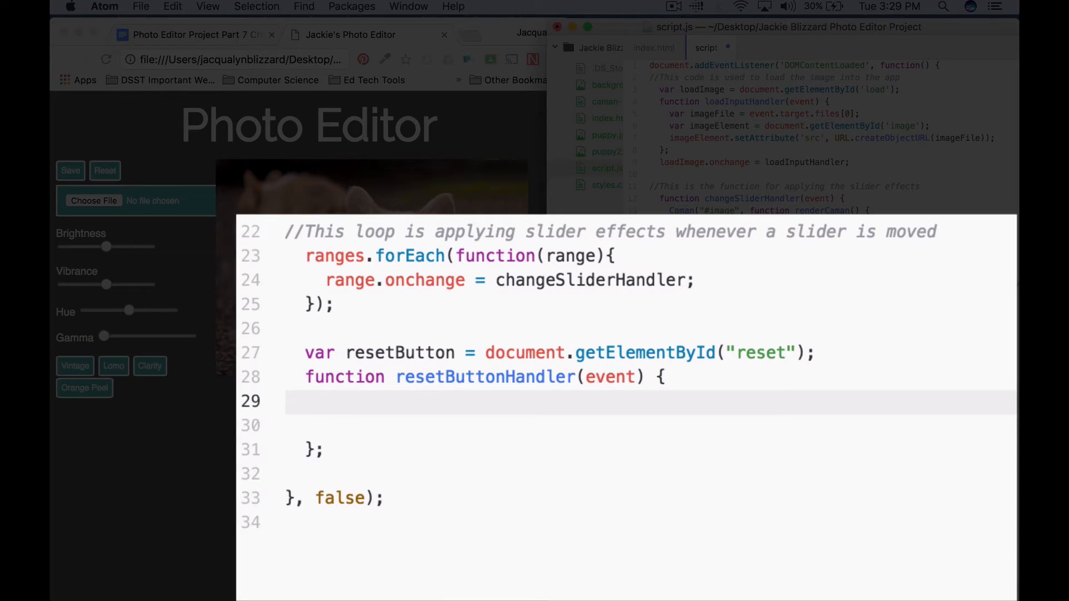
click(327, 401)
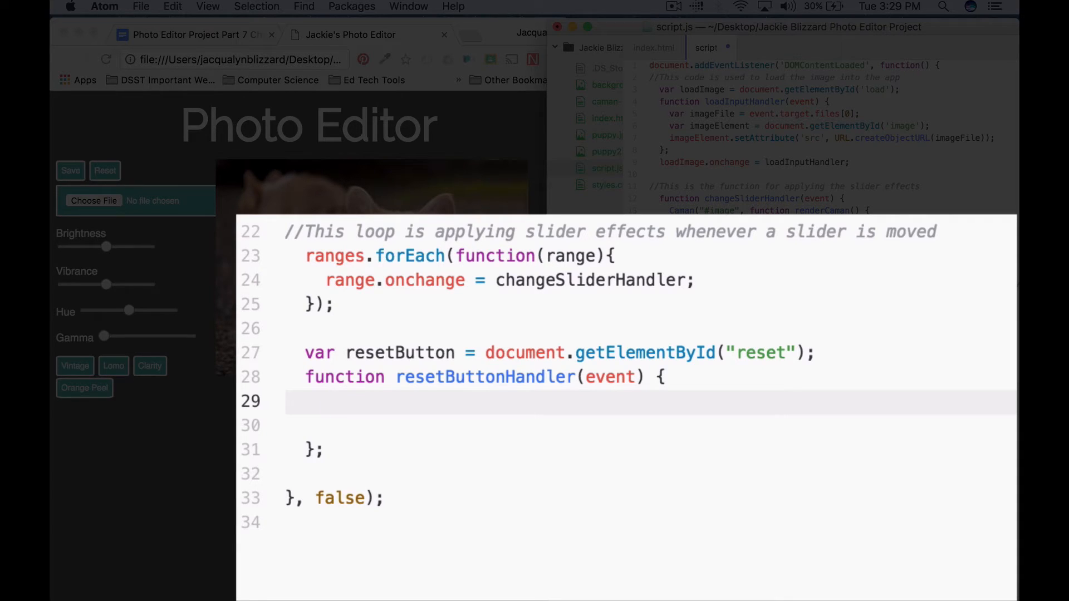
click(327, 402)
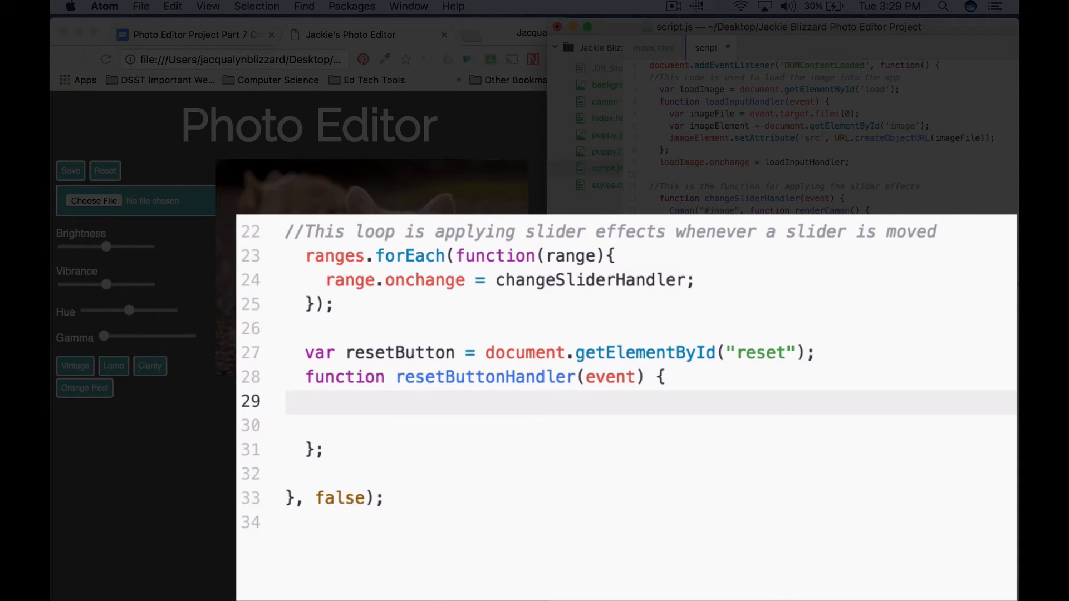
click(327, 400)
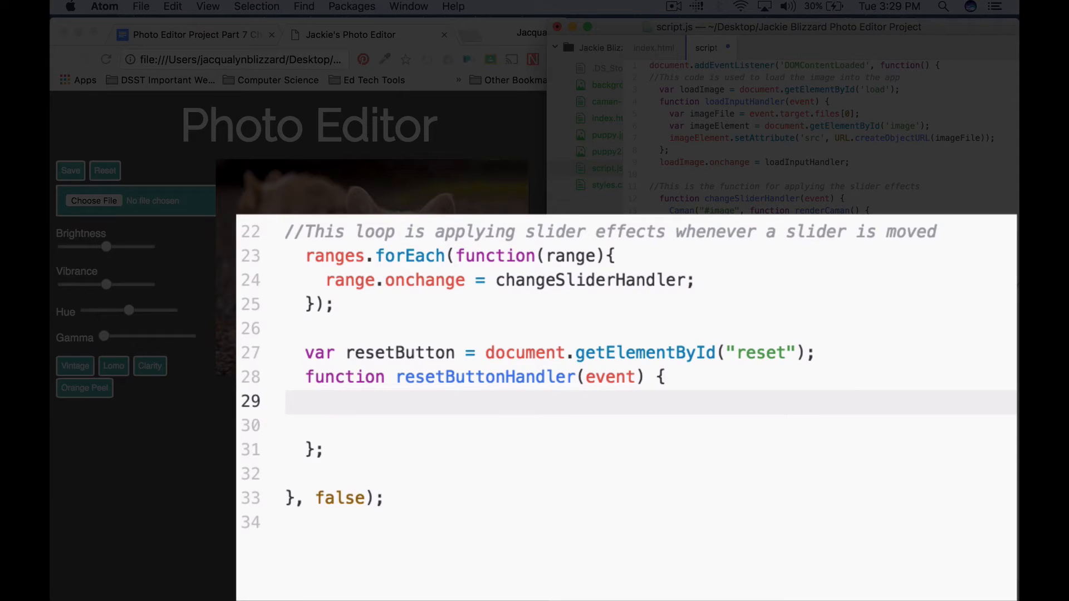
click(327, 401)
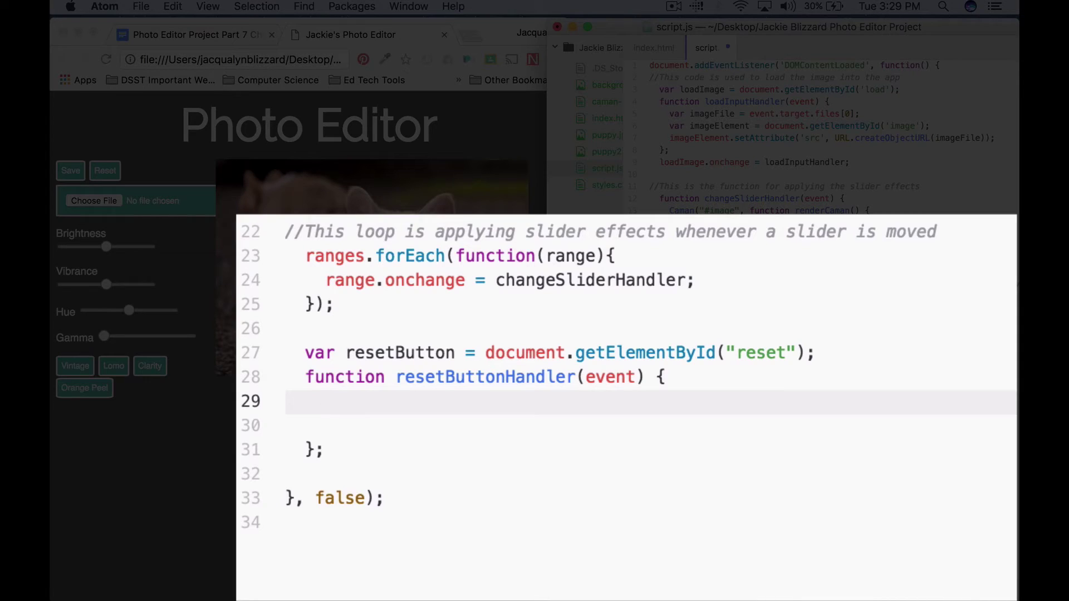
click(325, 401)
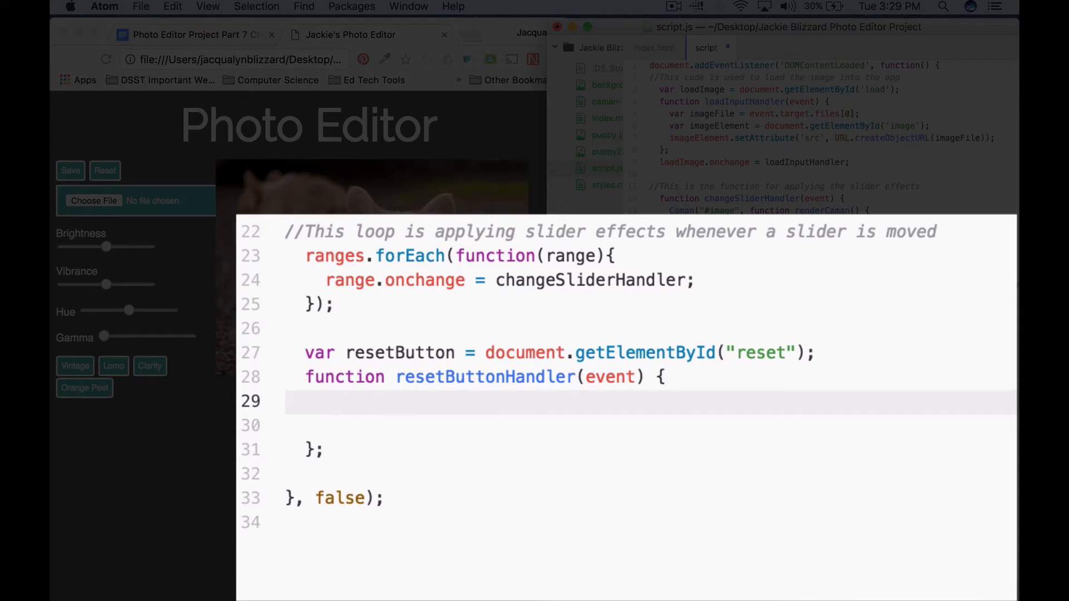
click(325, 402)
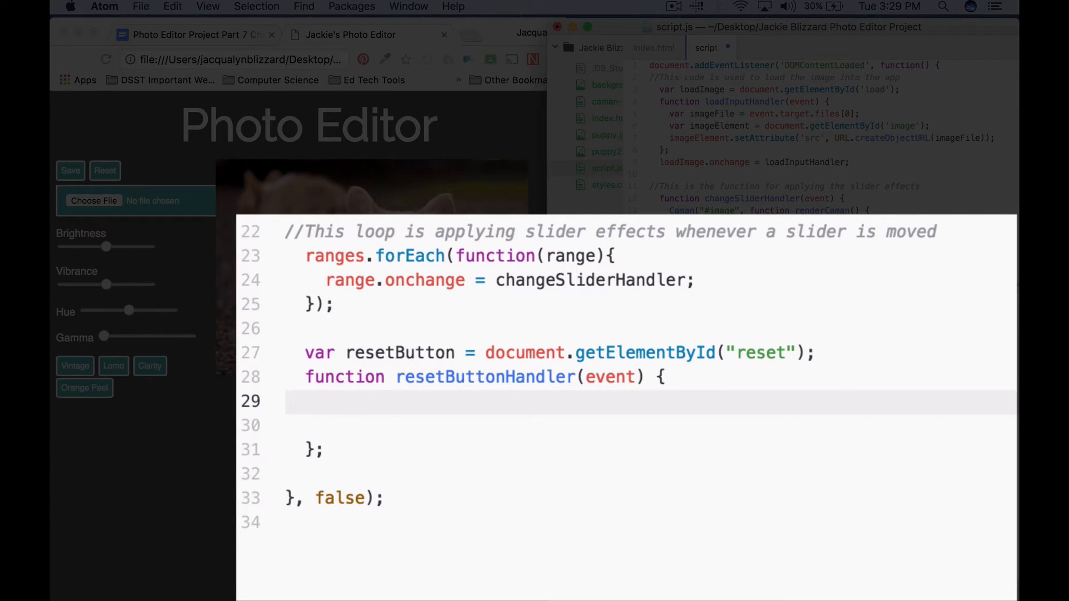
click(327, 400)
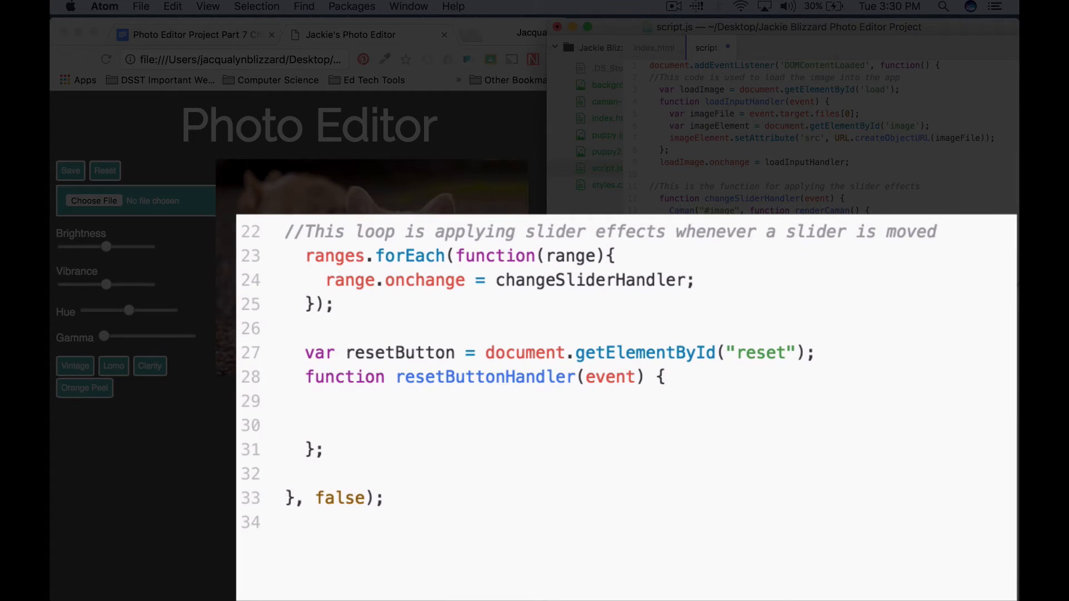
Step: Start ranges.forEach(function(range){ inside the resetButtonHandler body
click(324, 401)
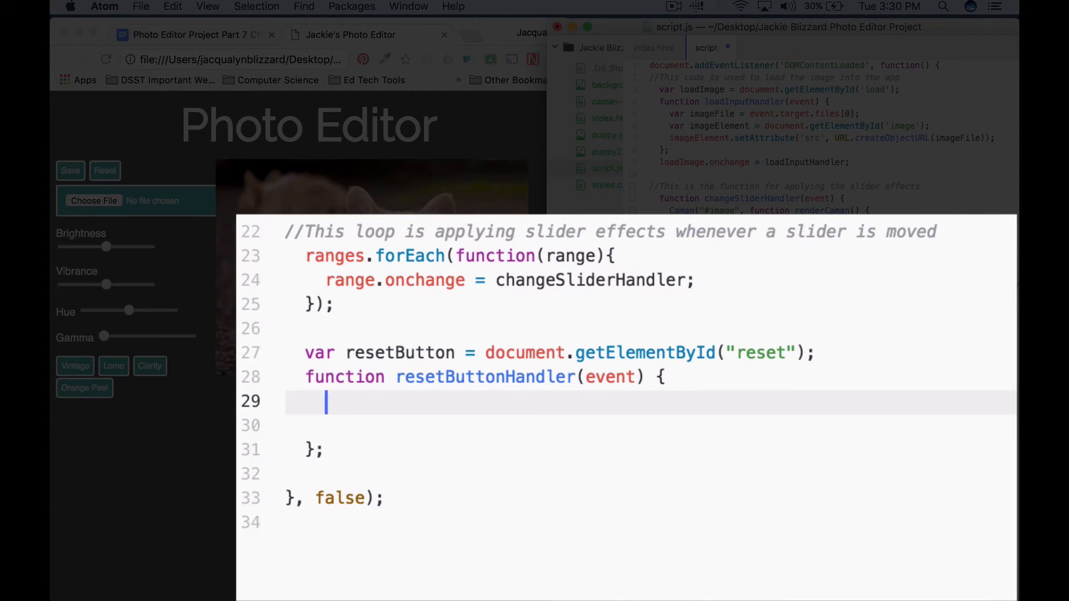
text(rang)
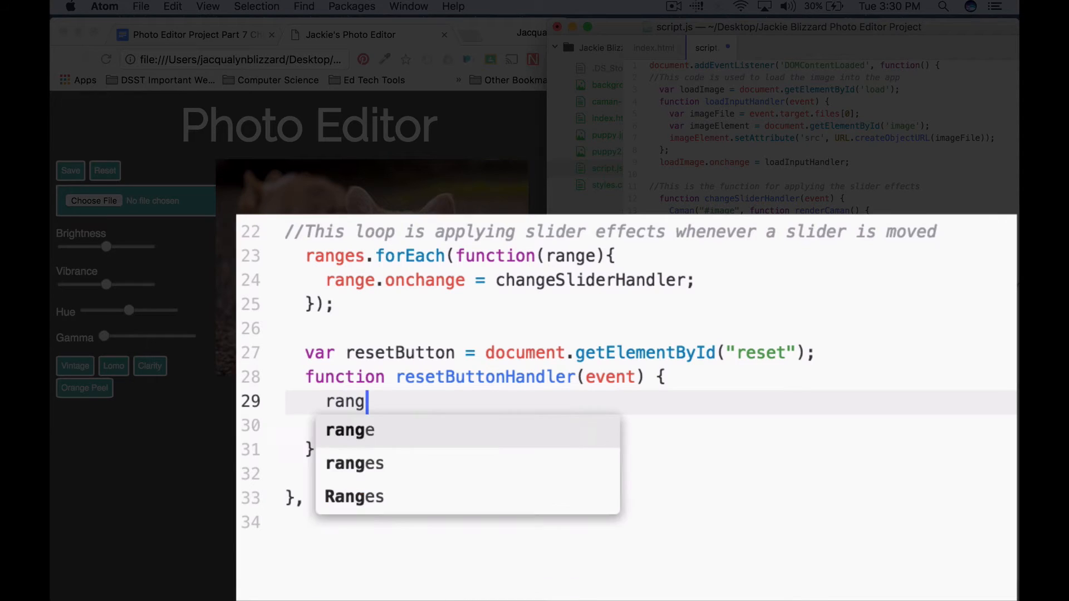
text(es.forEach))
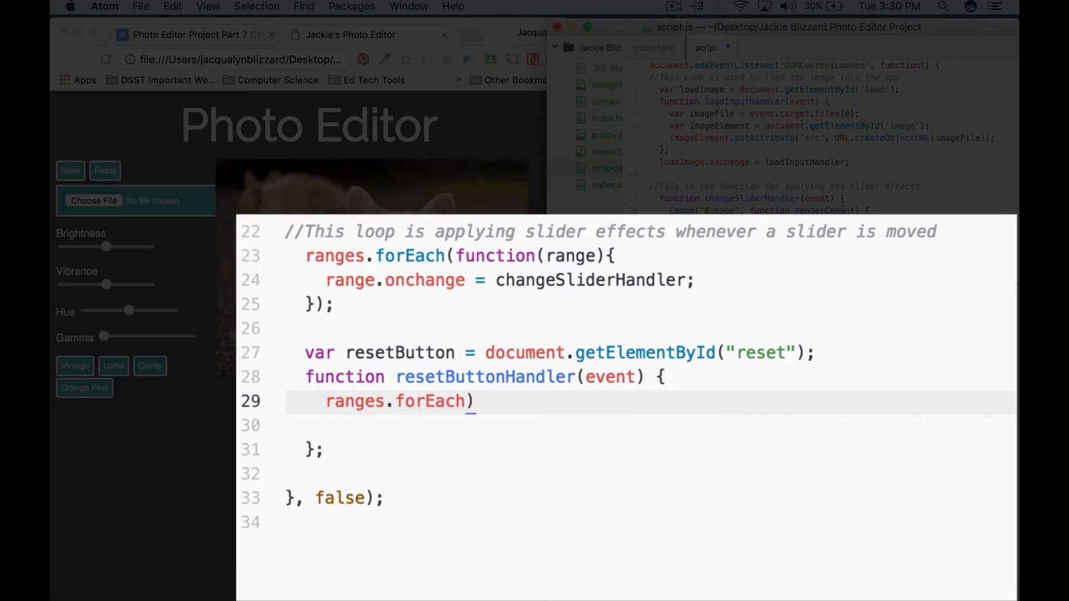
click(472, 401)
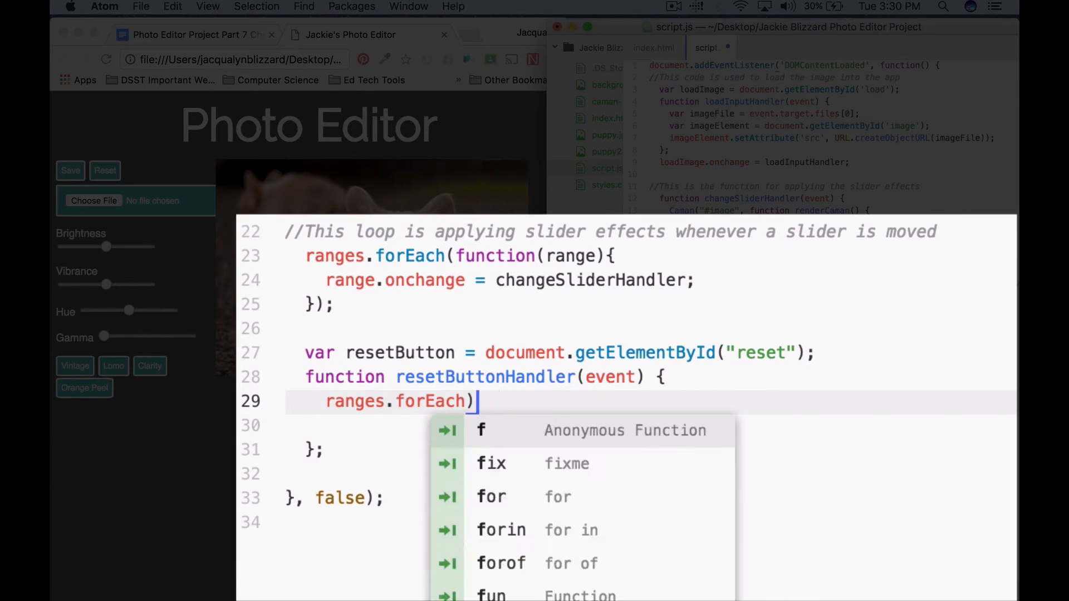
key(Escape)
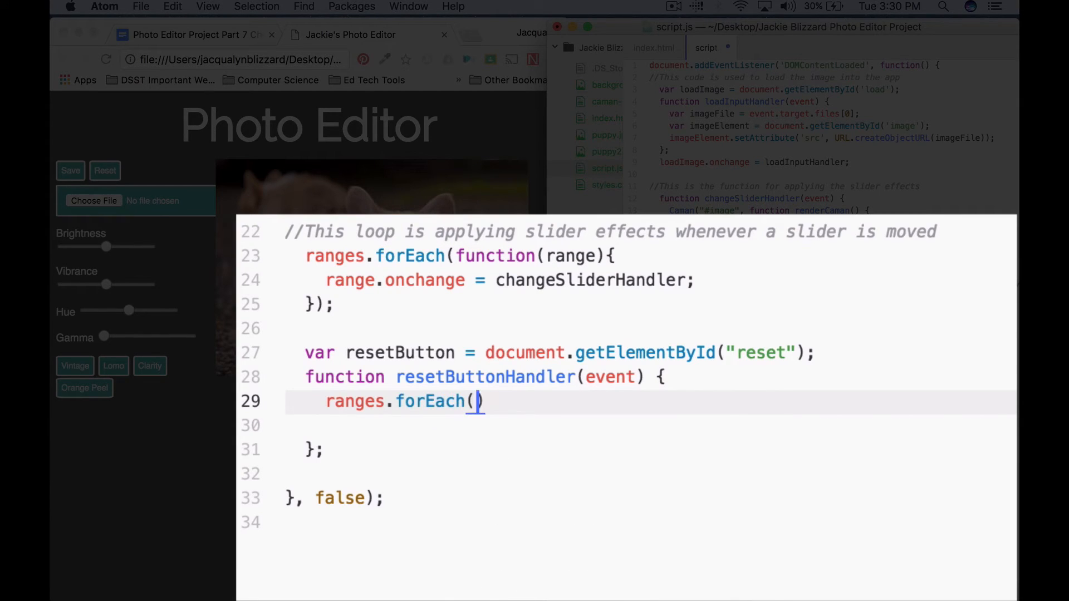
text(function)
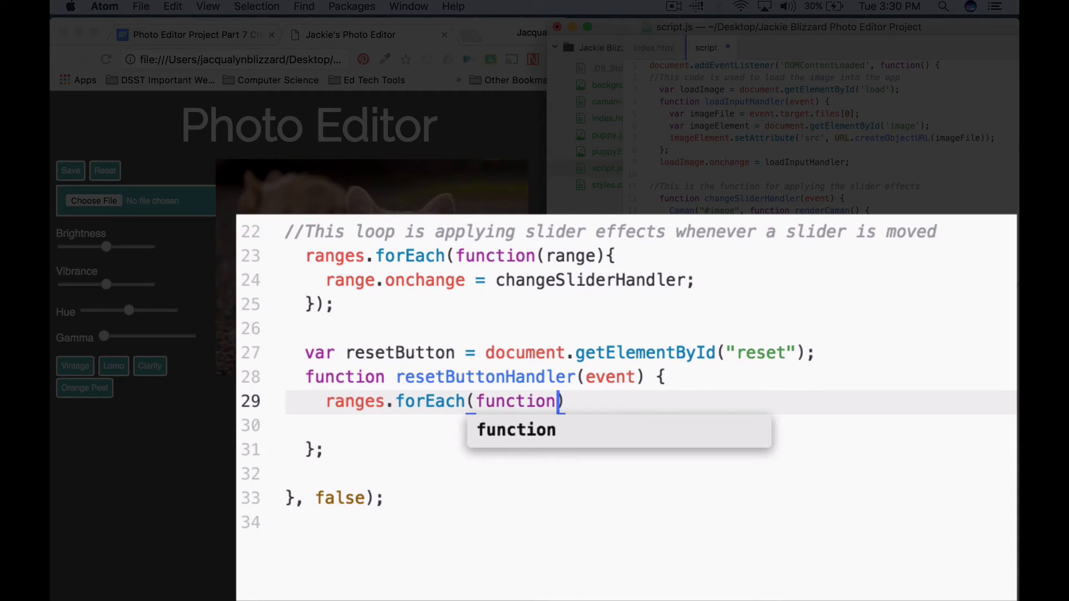
text(rnage))
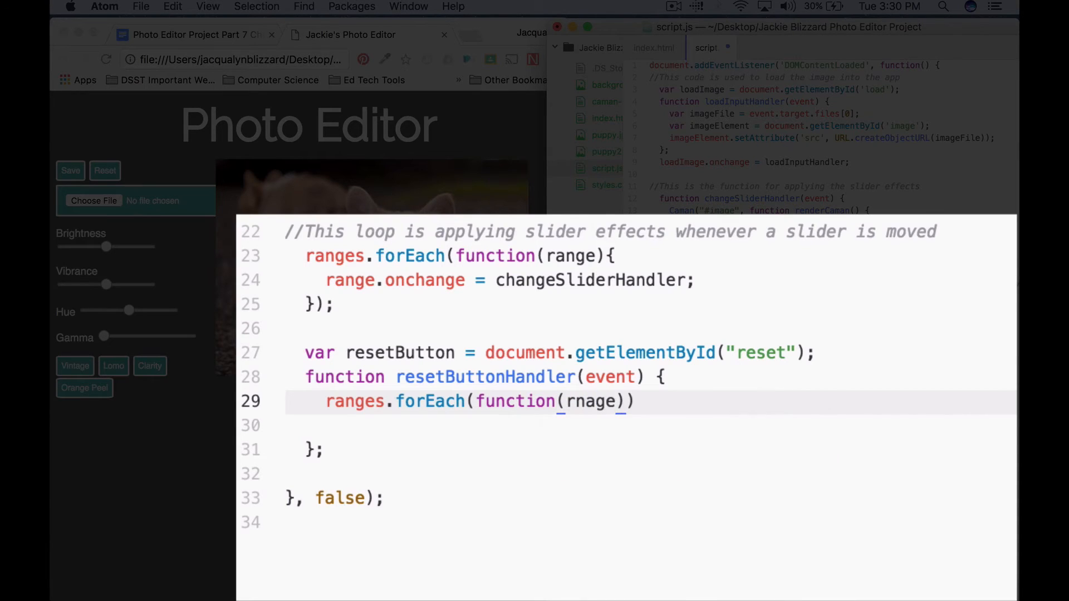
text(range)
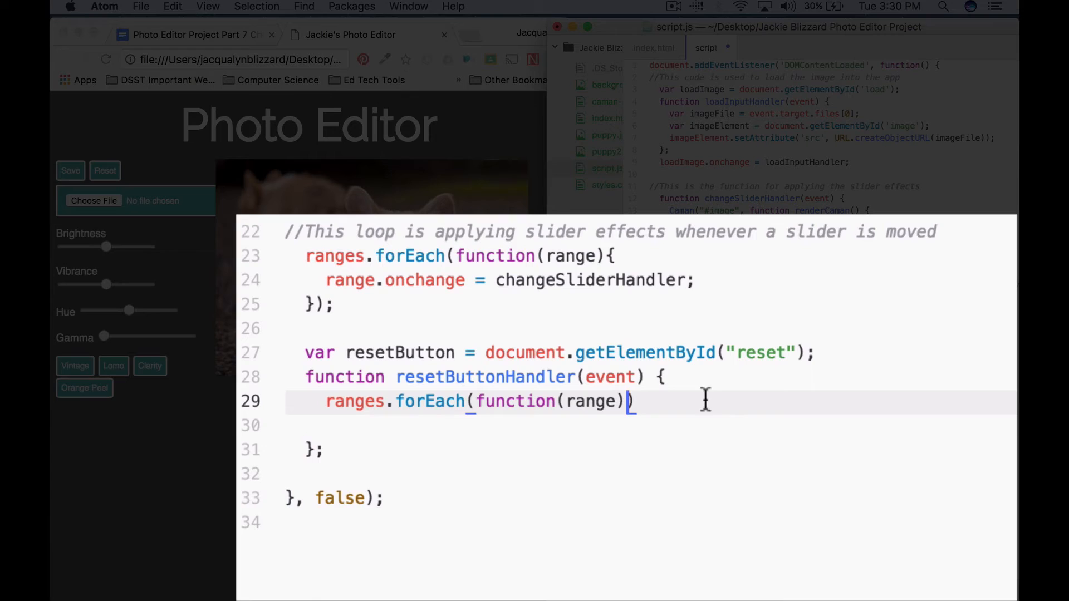
text({)
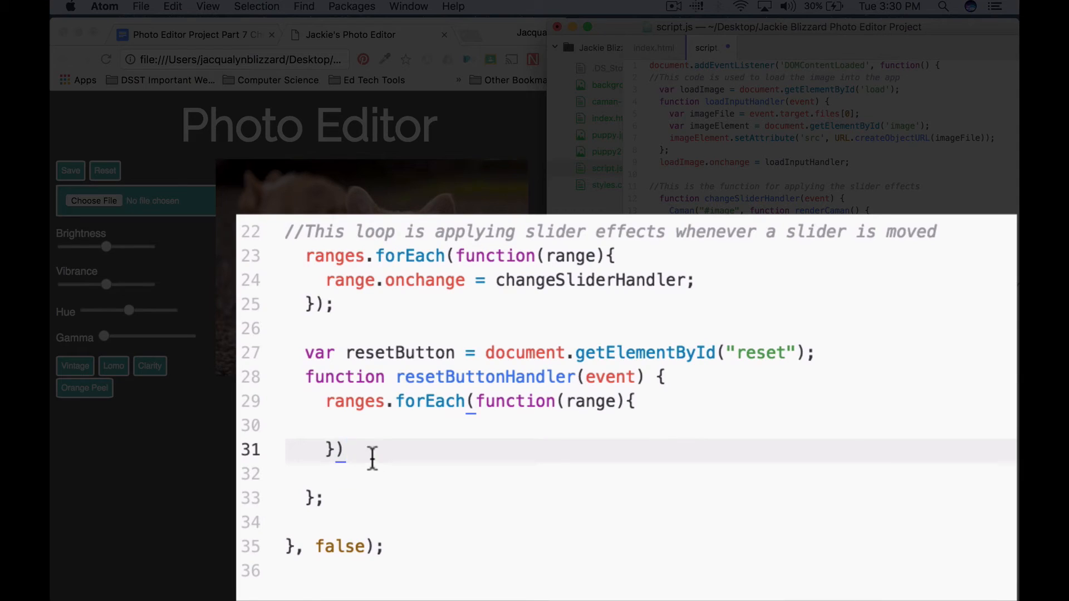
Step: Set range.value = 0; inside the forEach loop body
click(363, 450)
text(;)
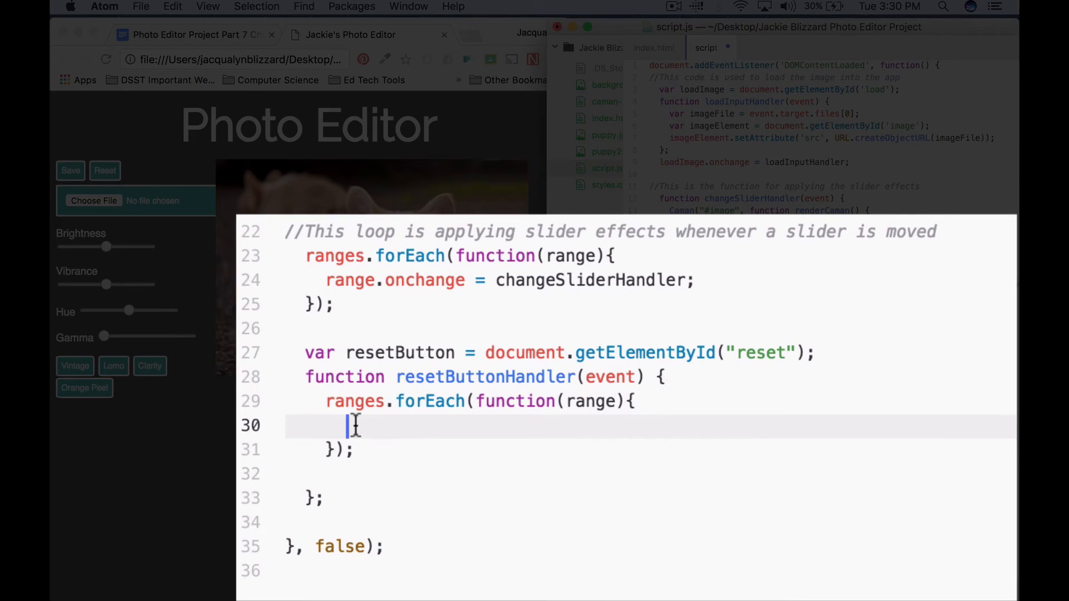
text(range.value)
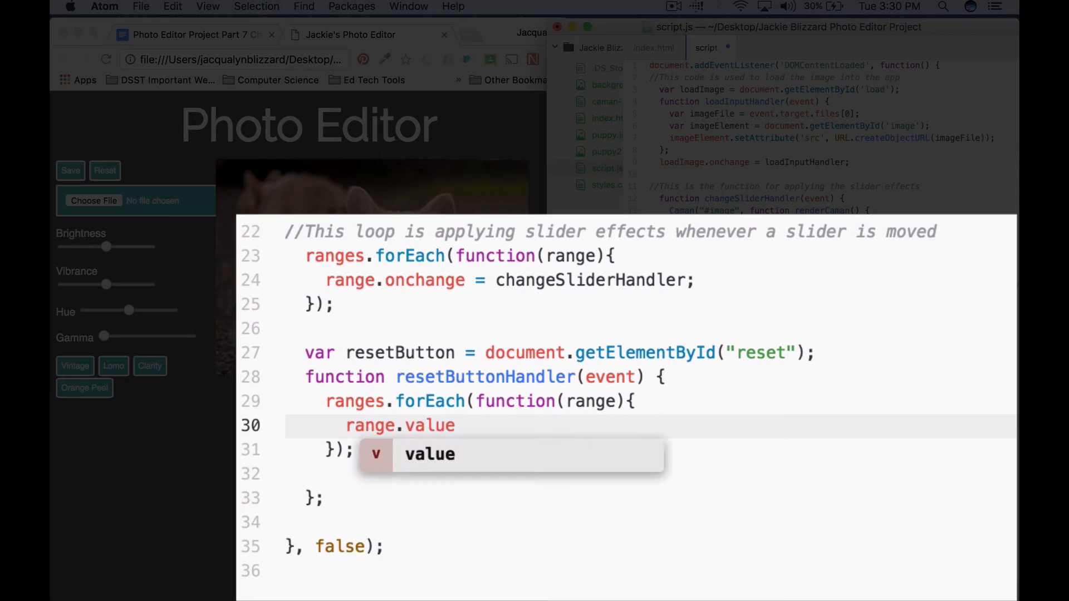
text(=)
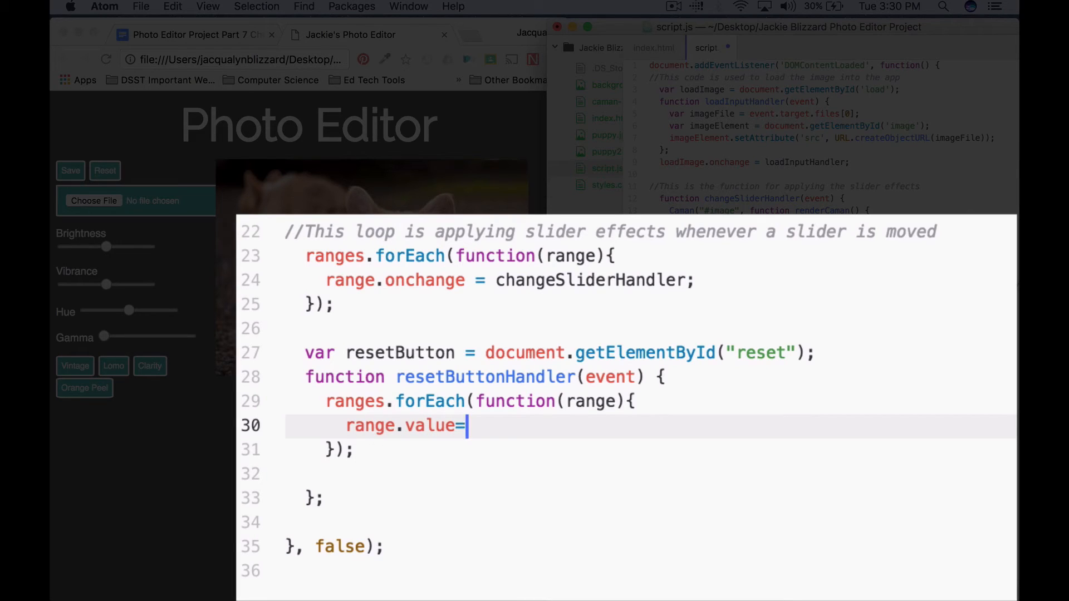
text(0;)
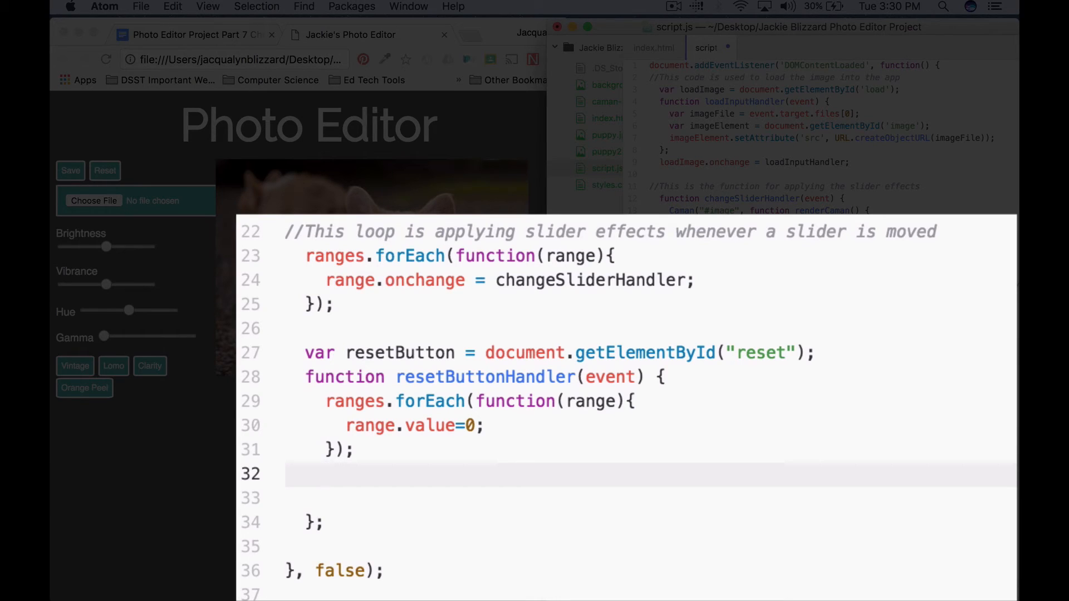
Step: Add Caman("#image", function() { }); below the ranges.forEach loop
click(327, 475)
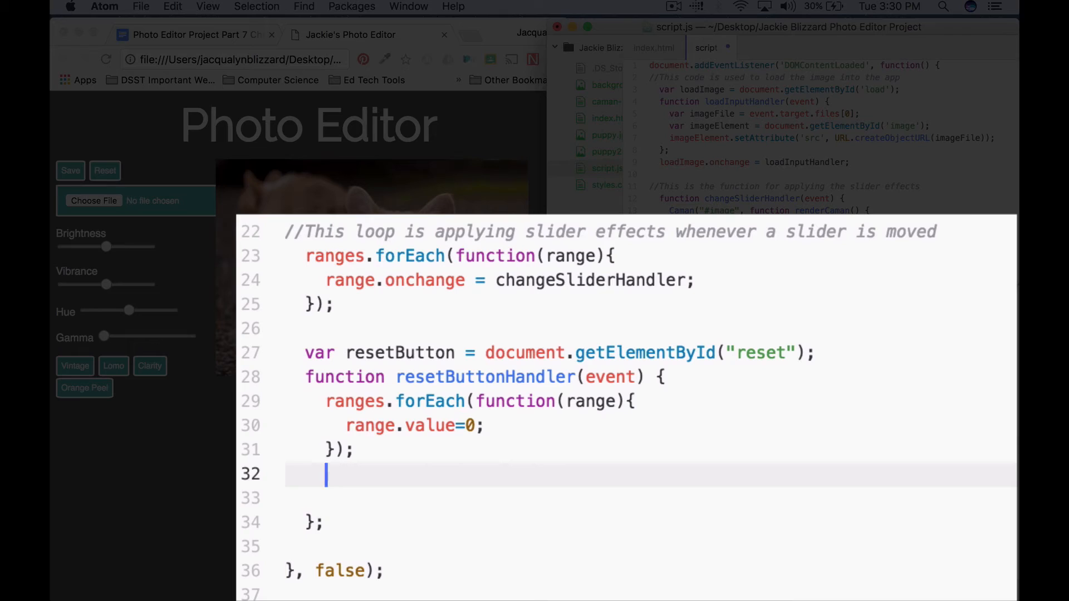
text(Caman()
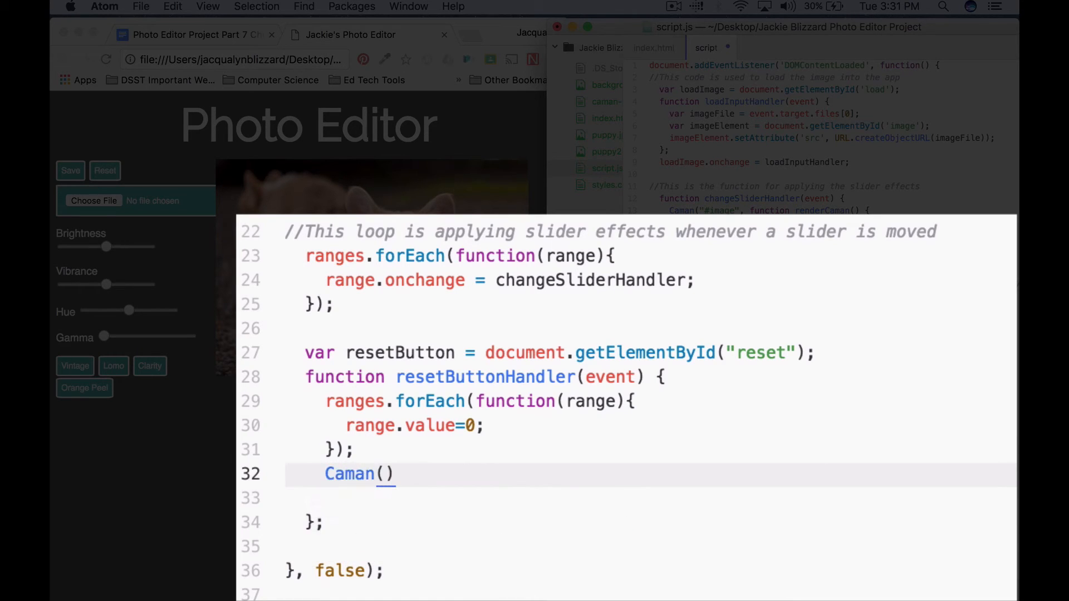
text("")
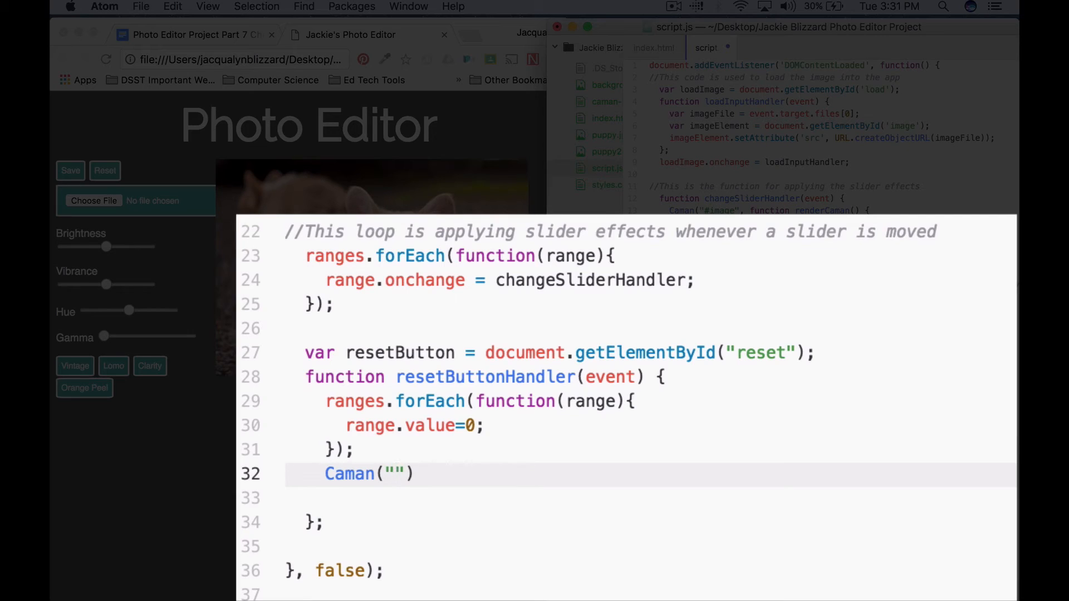
text(#image)
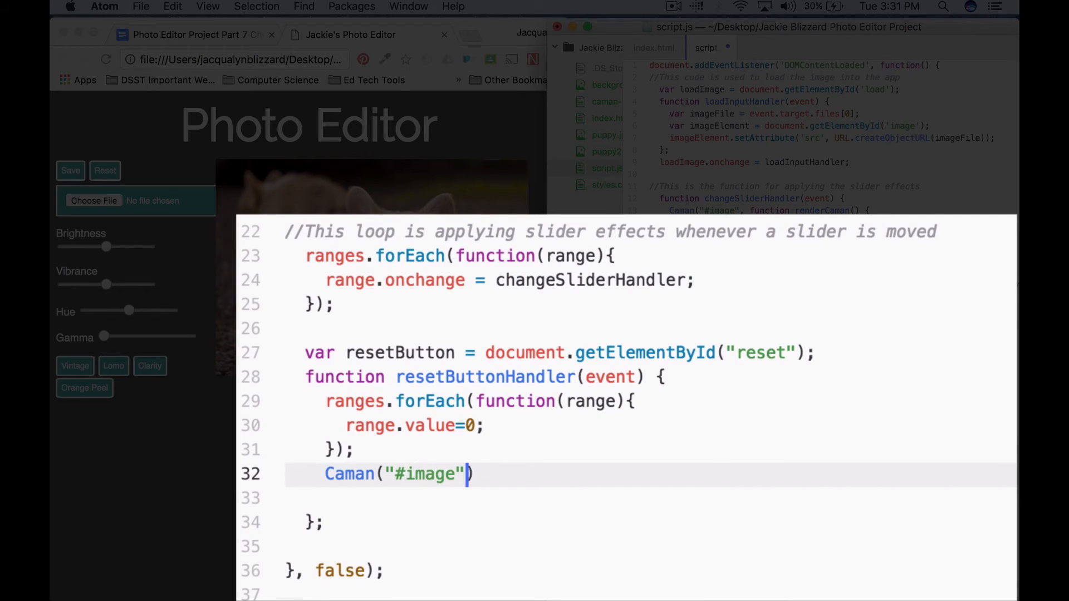
text(,)
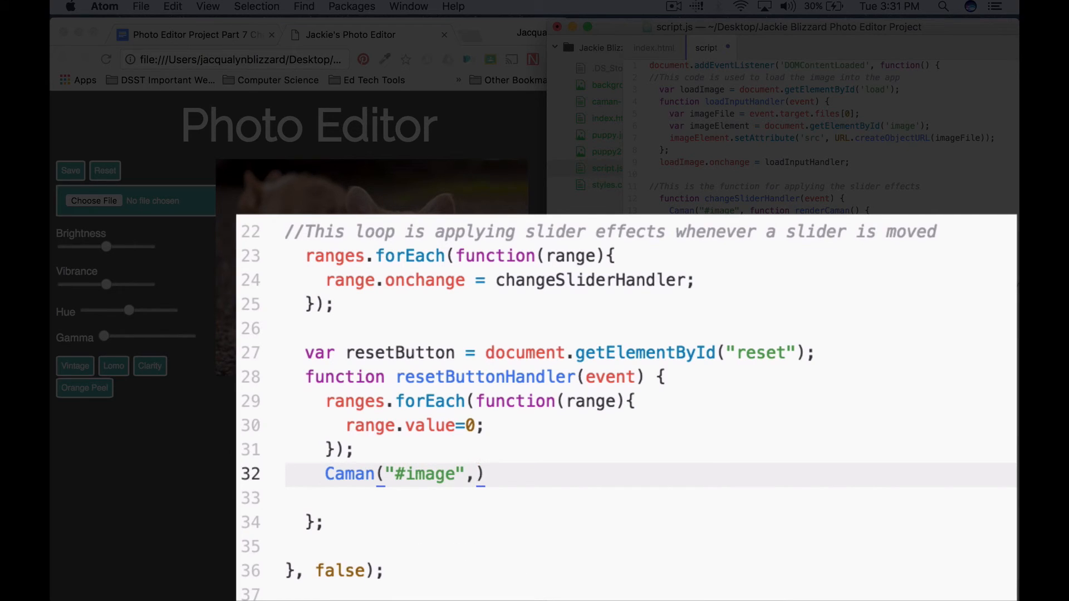
text(fu)
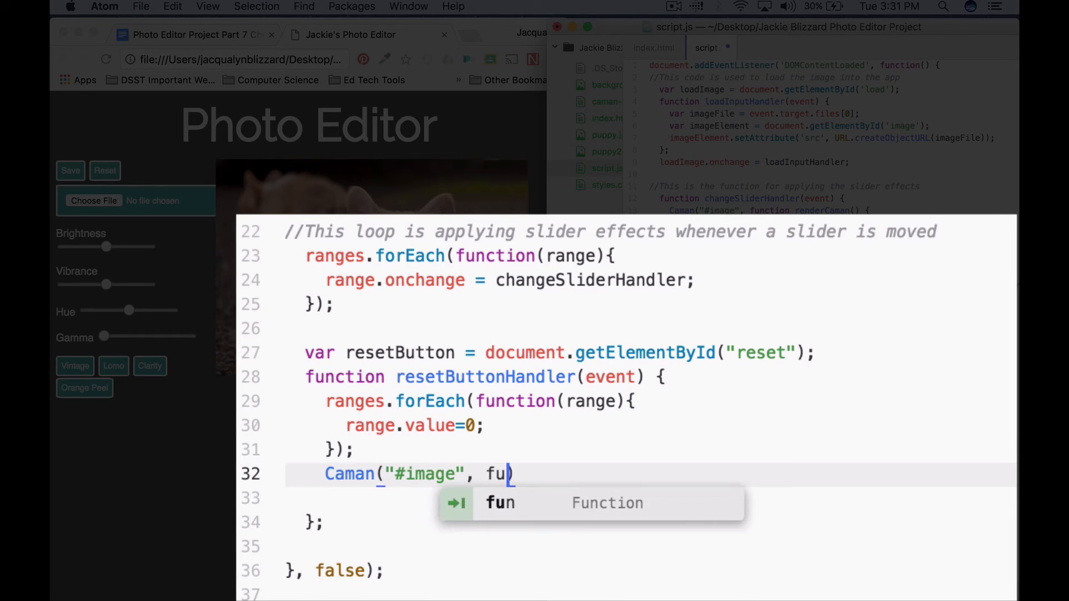
key(Tab)
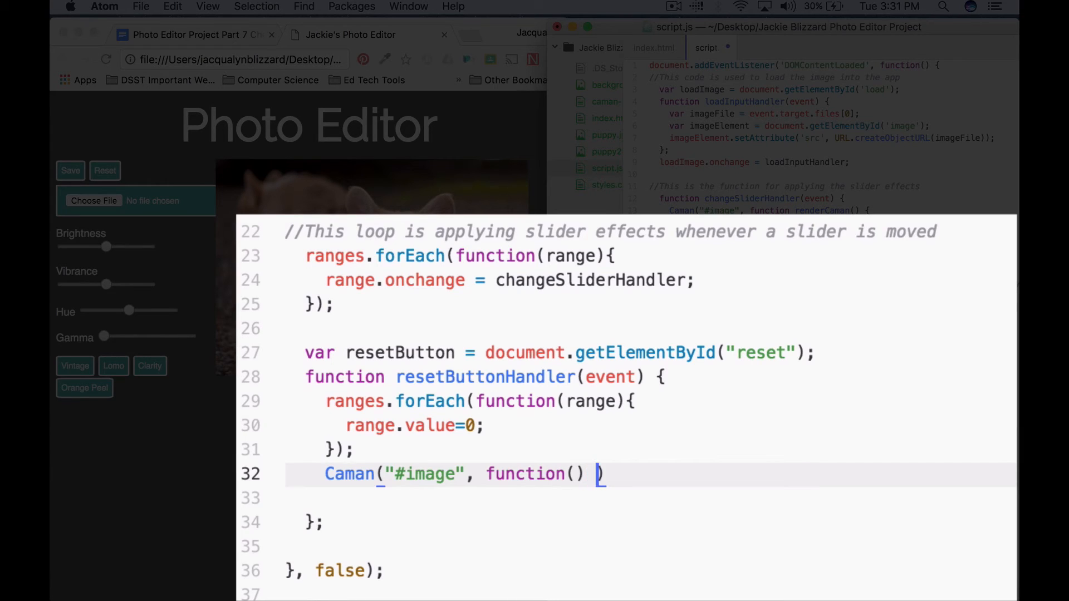
text({})
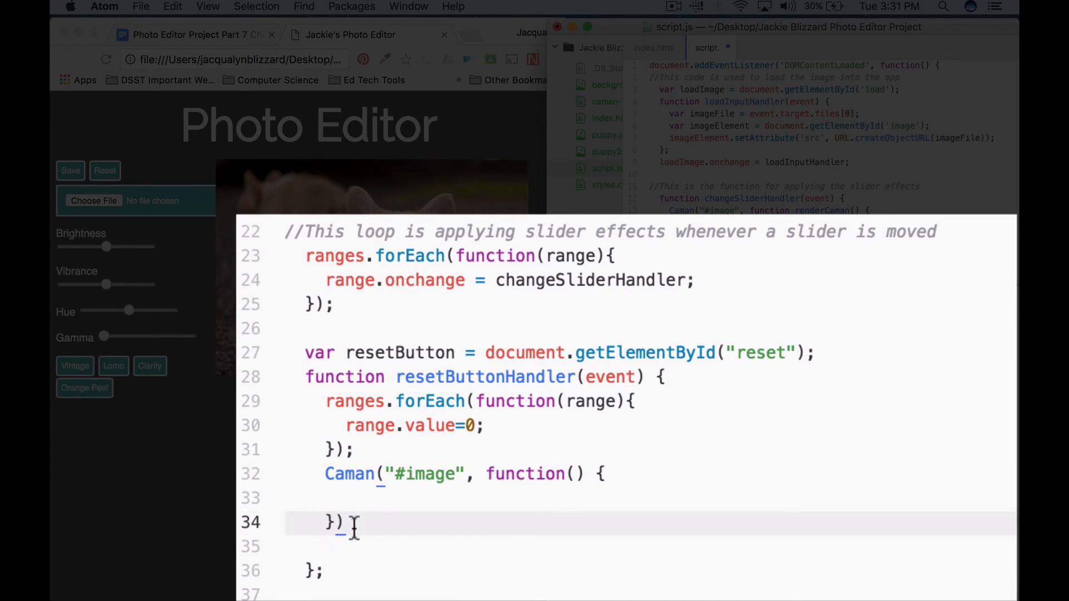
text(;)
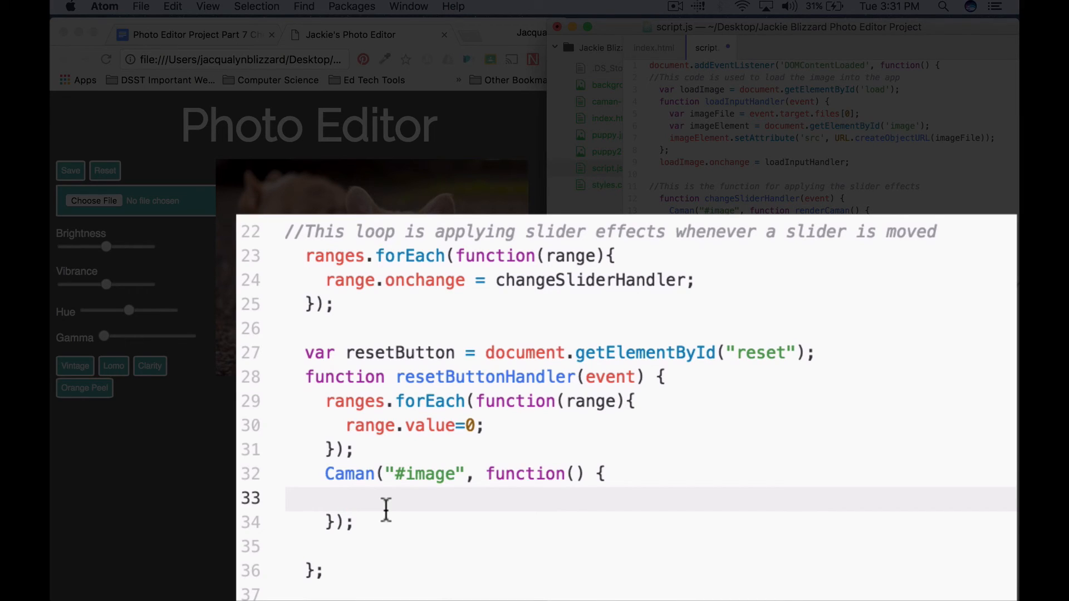
Step: Make the Caman callback run this.revert(true);
text(this.revert)
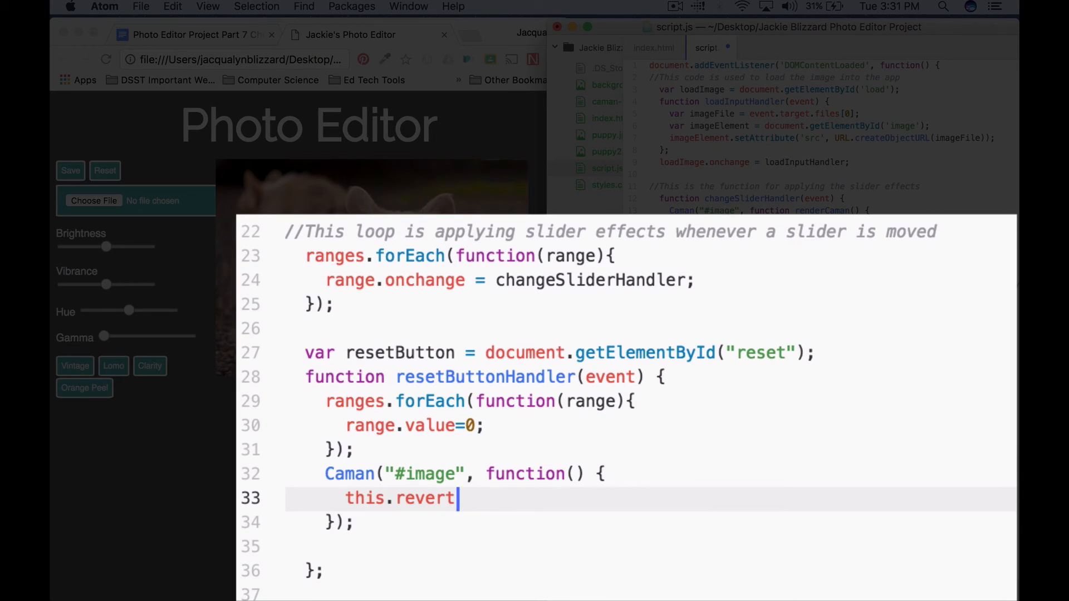
text((true))
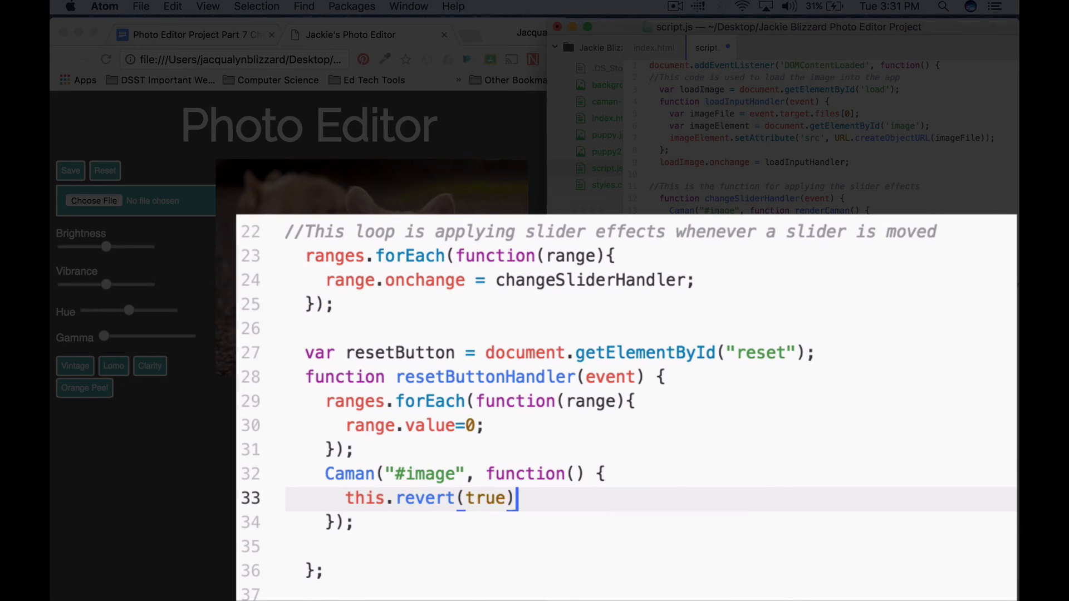
text(;)
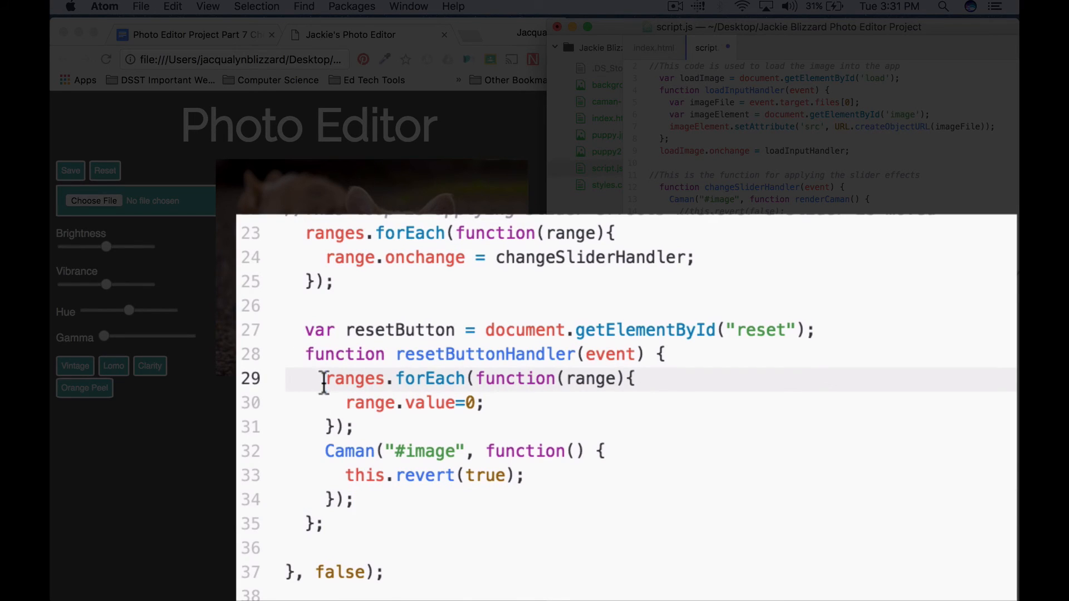
Step: Add resetButton.onclick = resetButtonHandler; after the handler function
drag(325, 378, 368, 426)
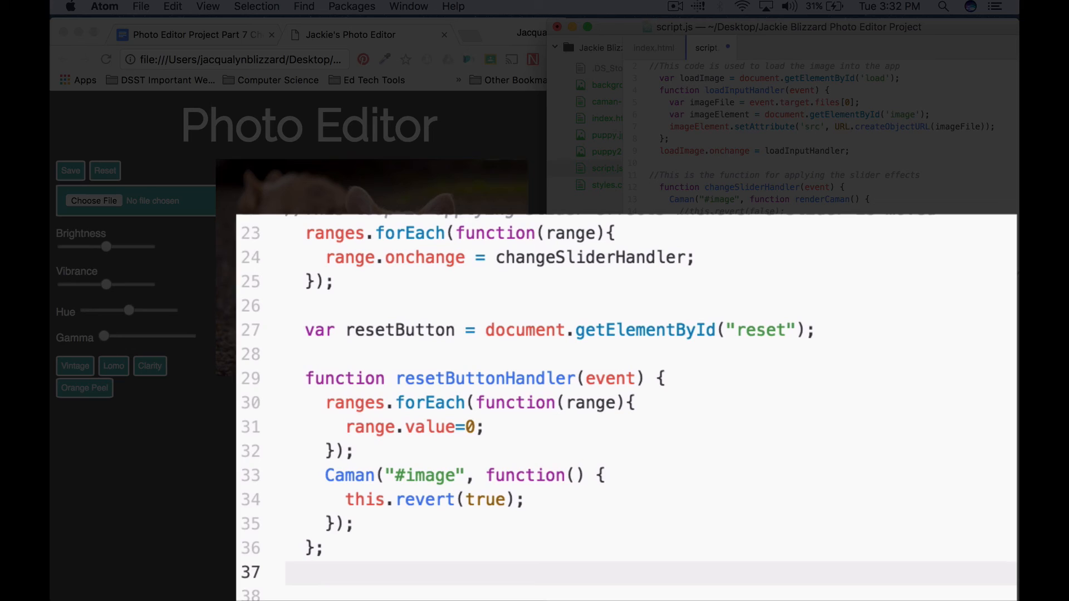
text(resetButton.)
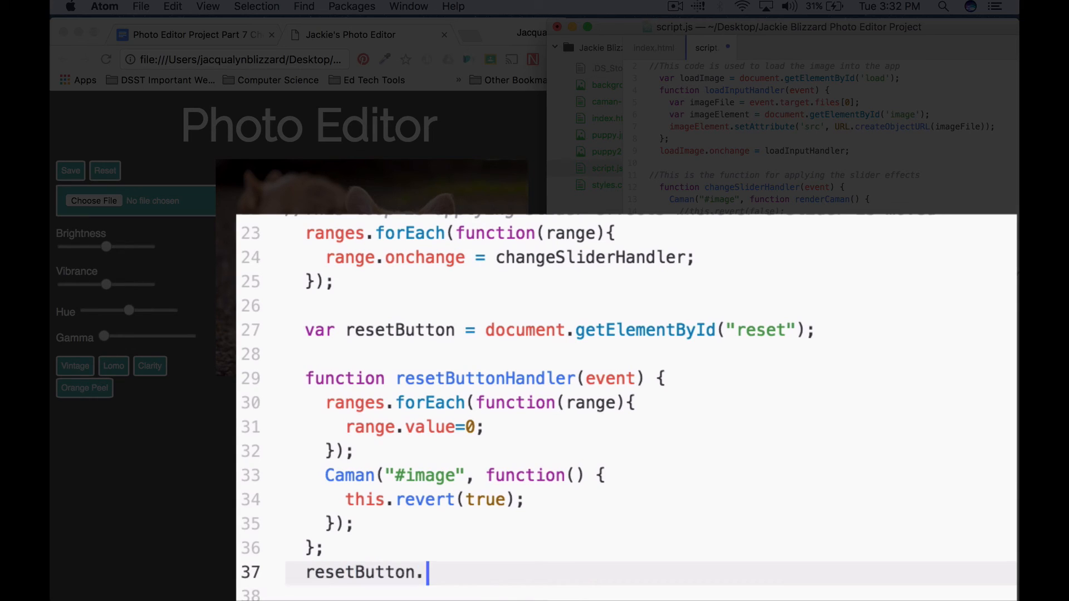
text(onclic)
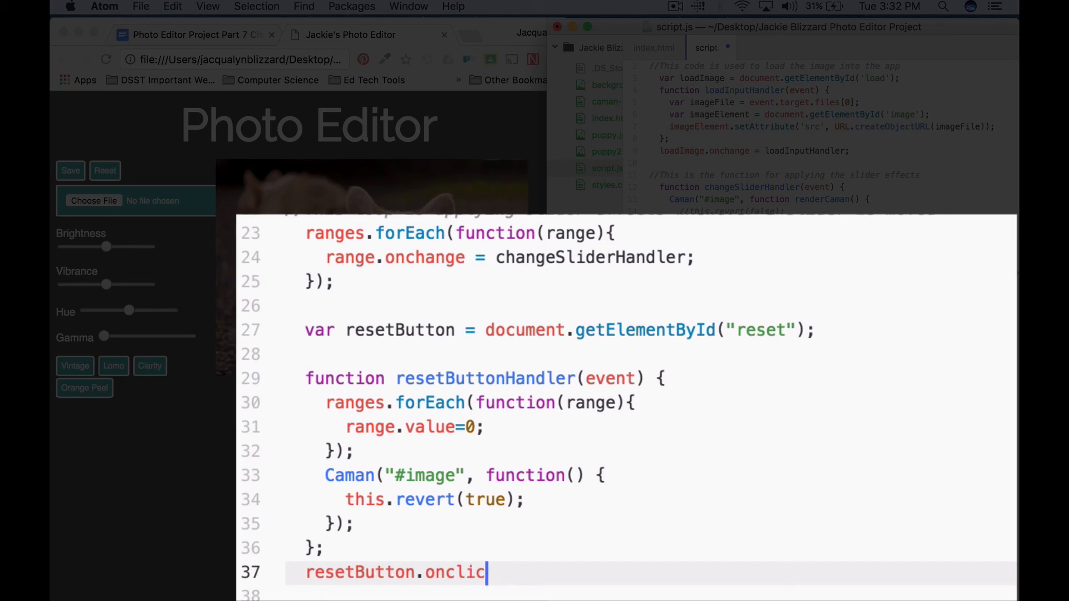
text(k =)
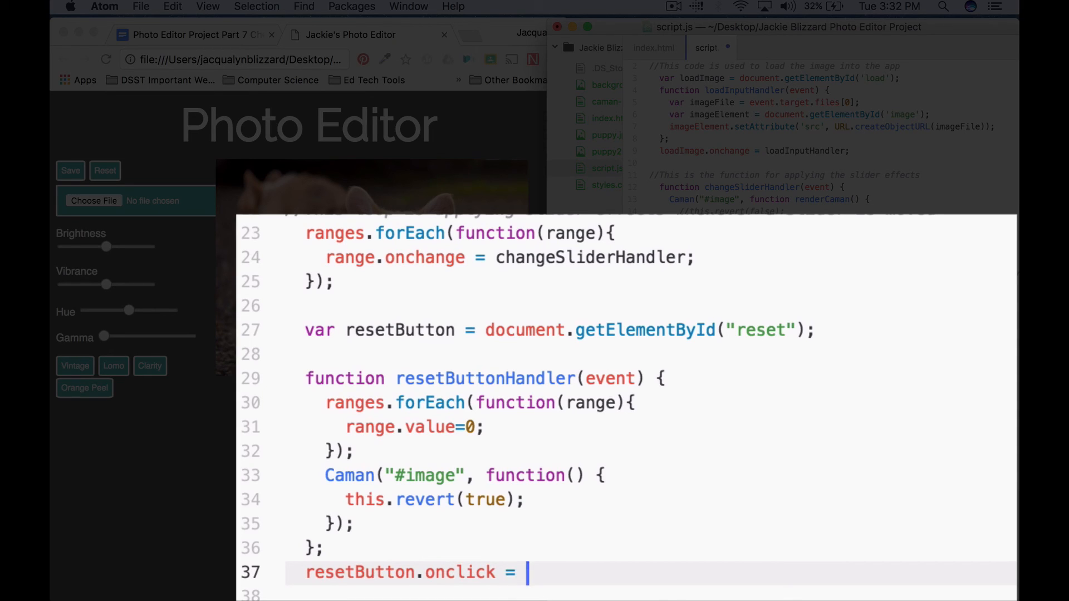
text(resetButtonHandler;)
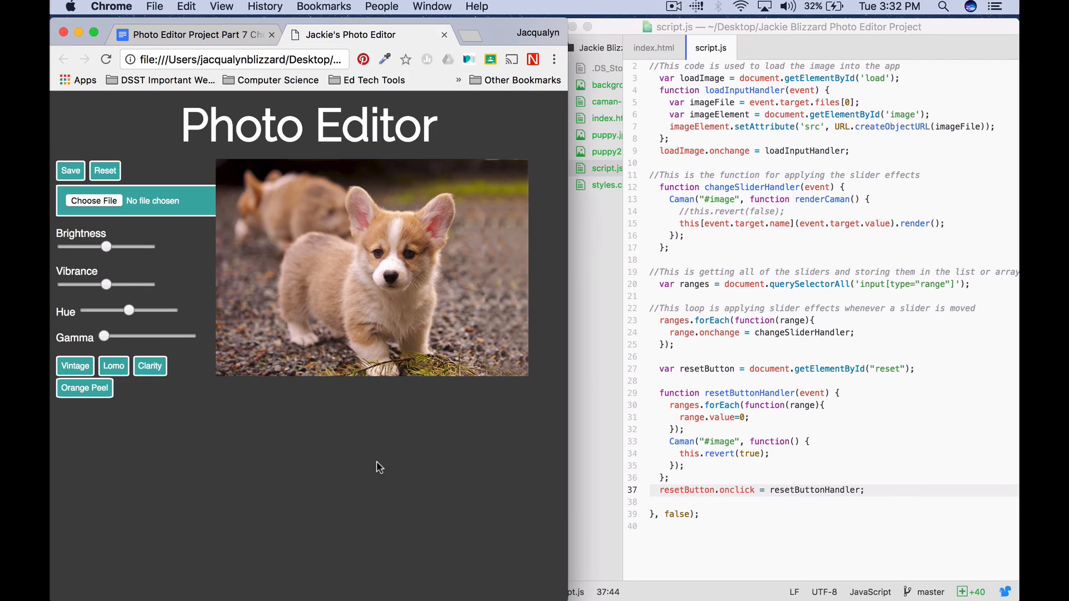
mouse_move(245, 364)
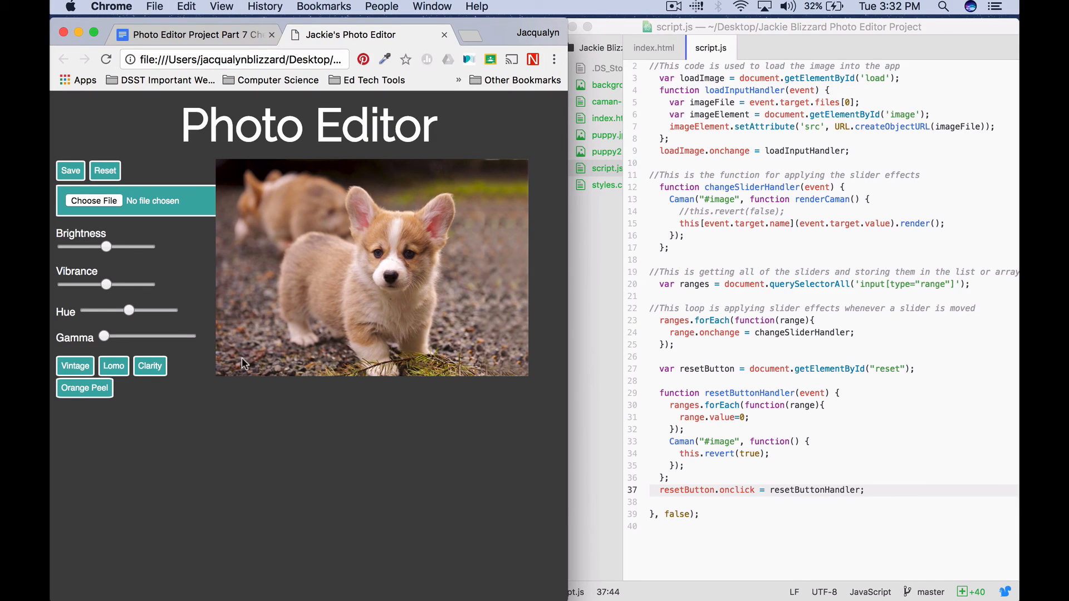
Step: Choose puppy2.jpg in the file dialog to load the pug photo into the editor
click(93, 200)
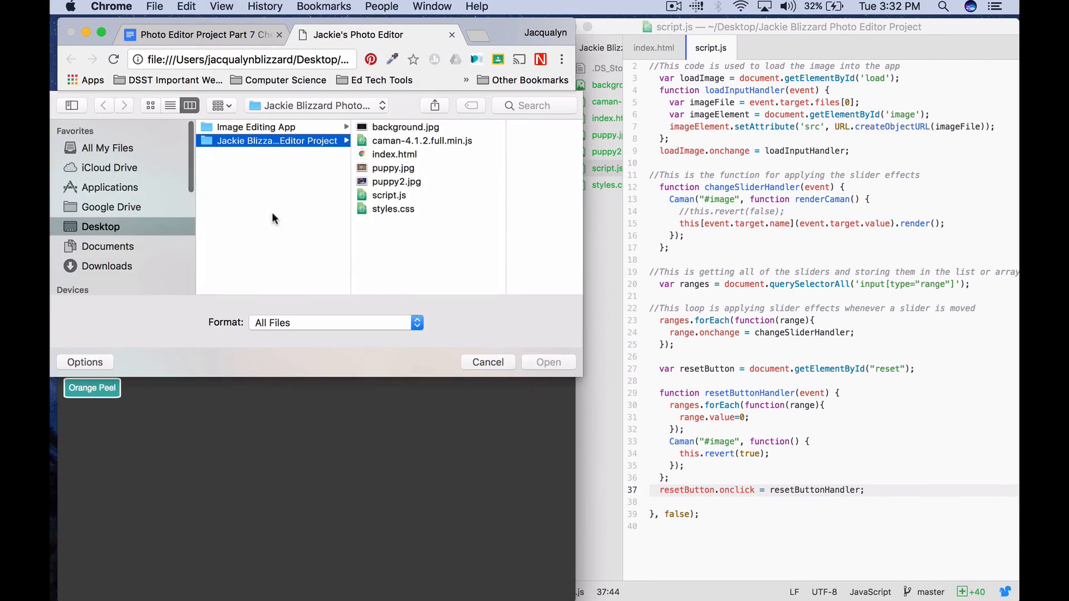
click(315, 181)
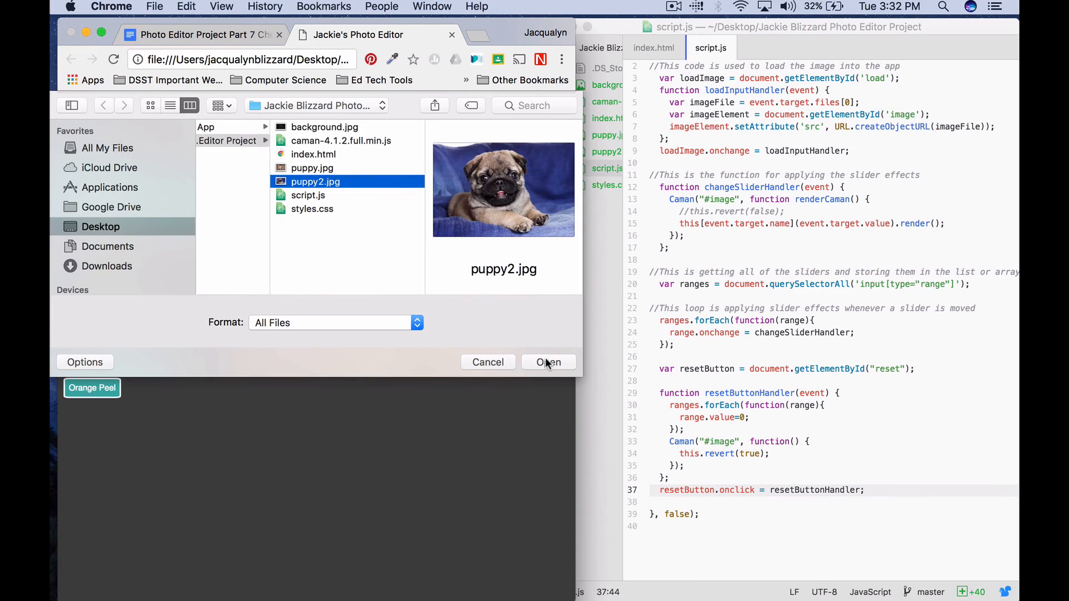
click(548, 363)
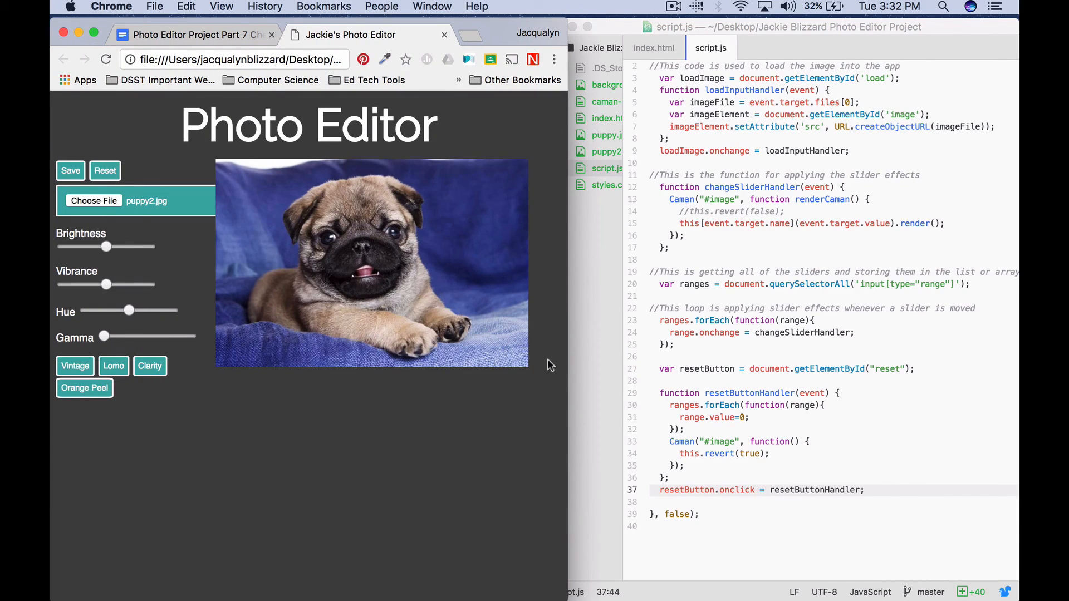
mouse_move(159, 188)
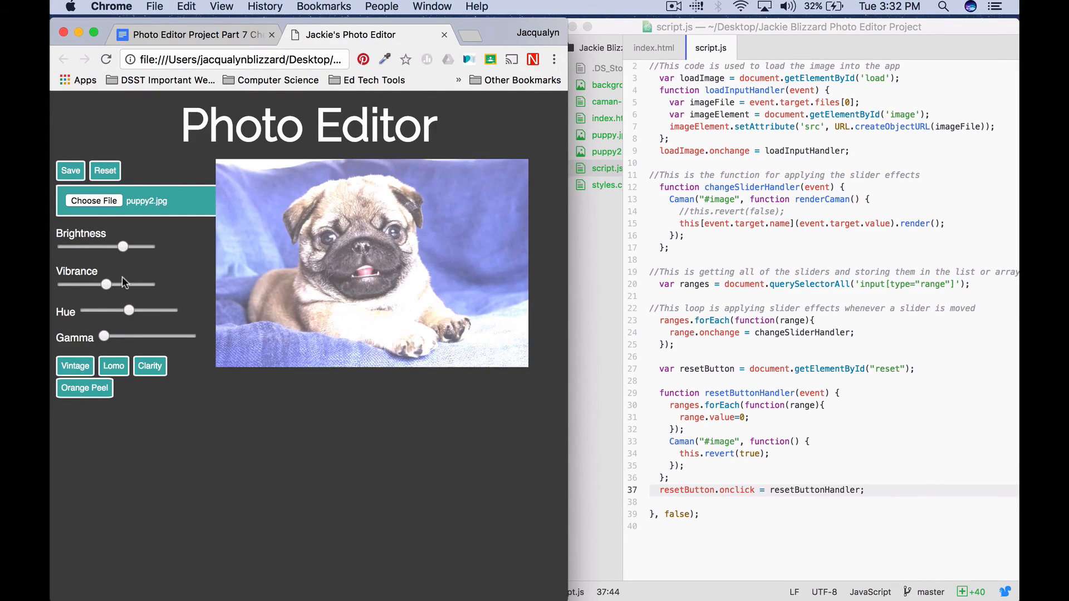
Step: Adjust Brightness, Vibrance and Hue on the pug photo, then clear them with Reset
drag(128, 311, 141, 311)
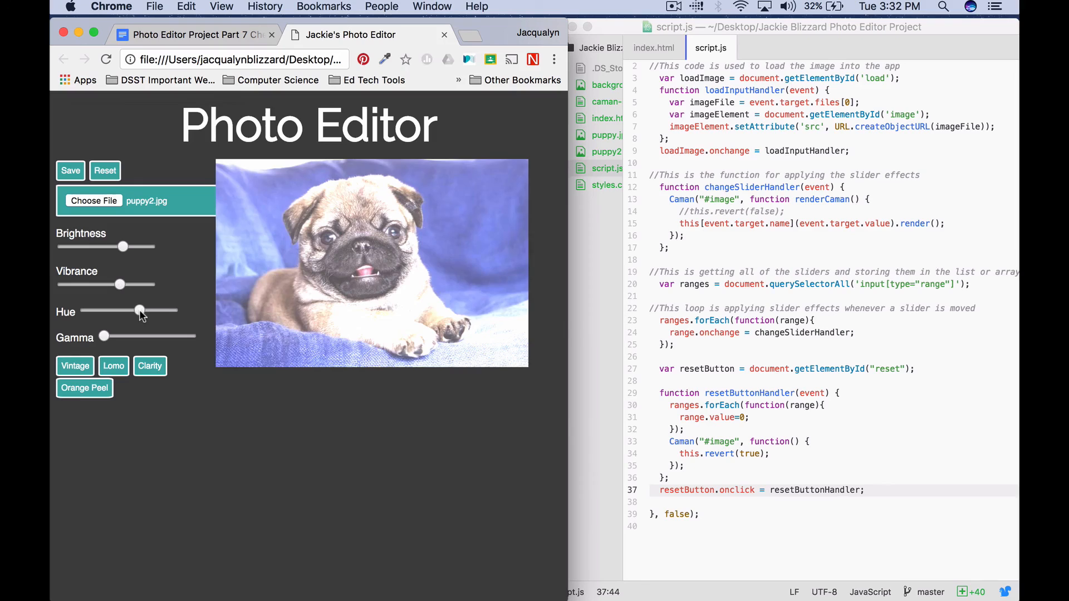
drag(138, 311, 140, 310)
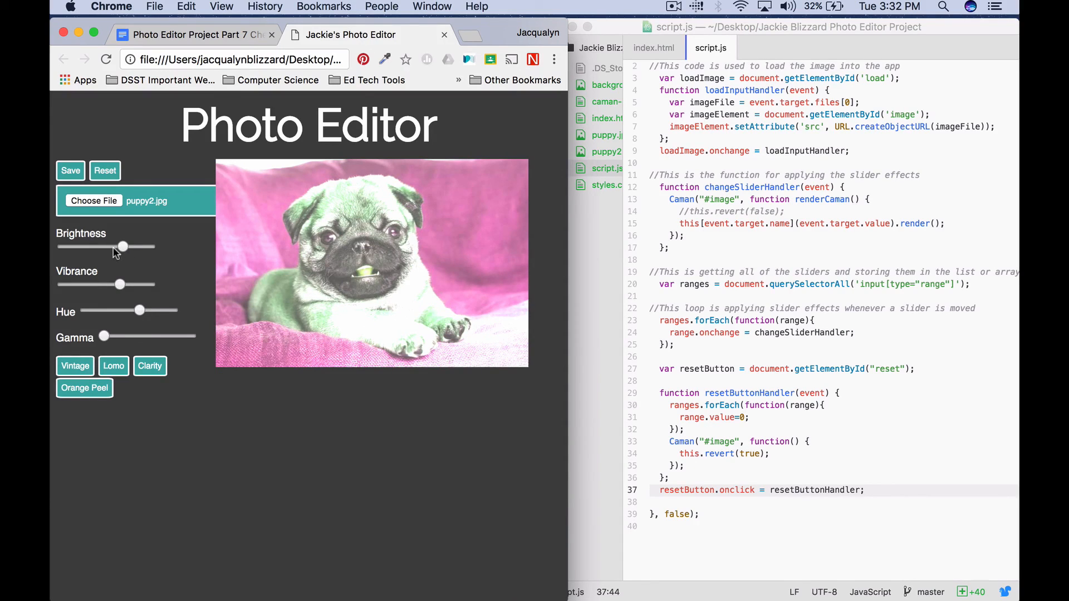
drag(122, 247, 113, 247)
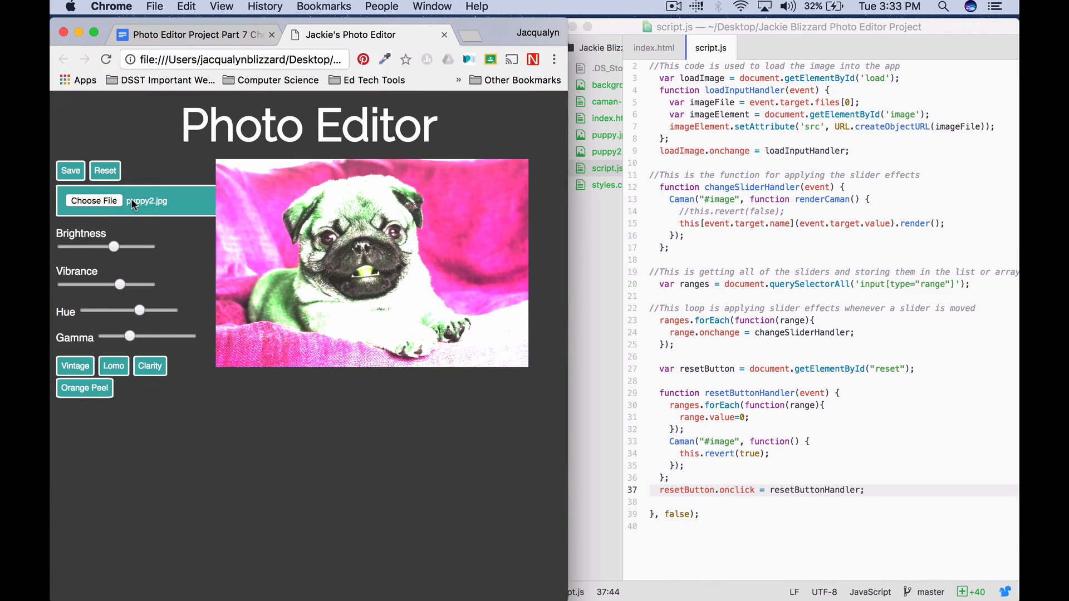
mouse_move(107, 180)
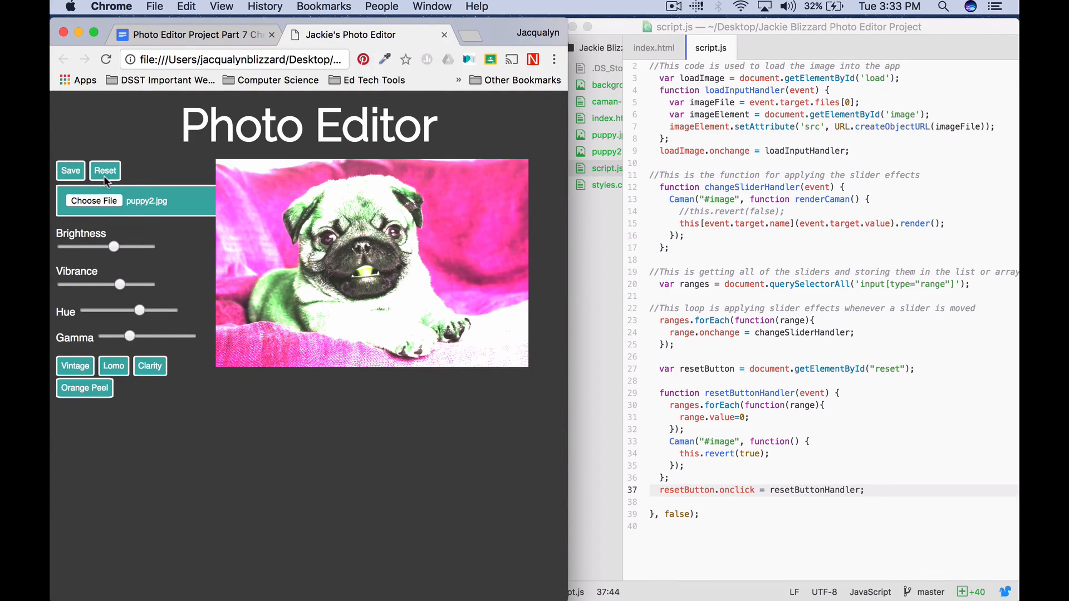
click(105, 170)
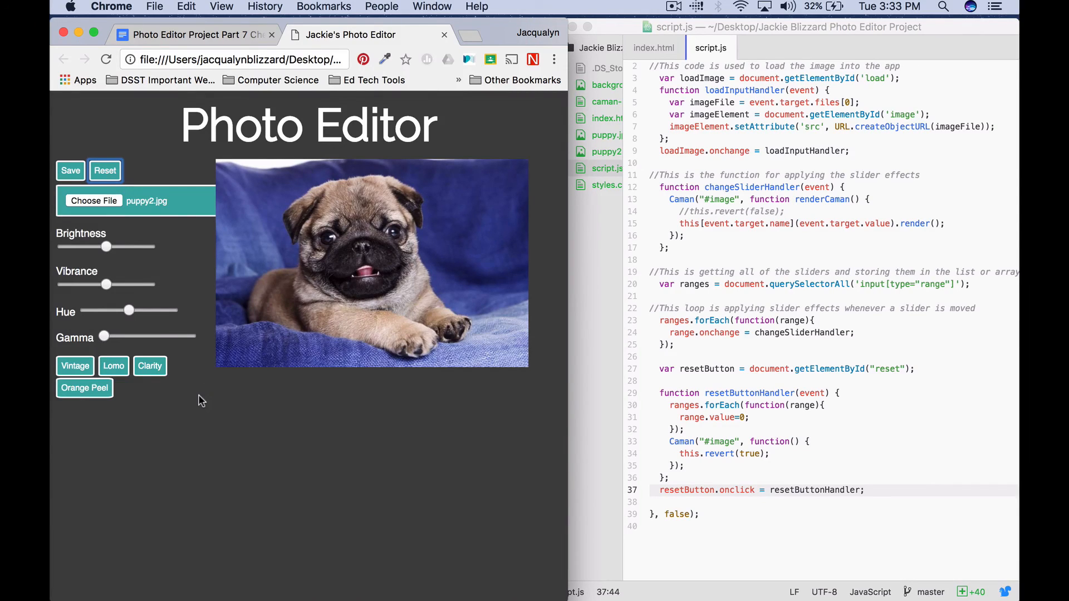
Step: Inspect the page and switch the developer tools to the Console view
right_click(201, 399)
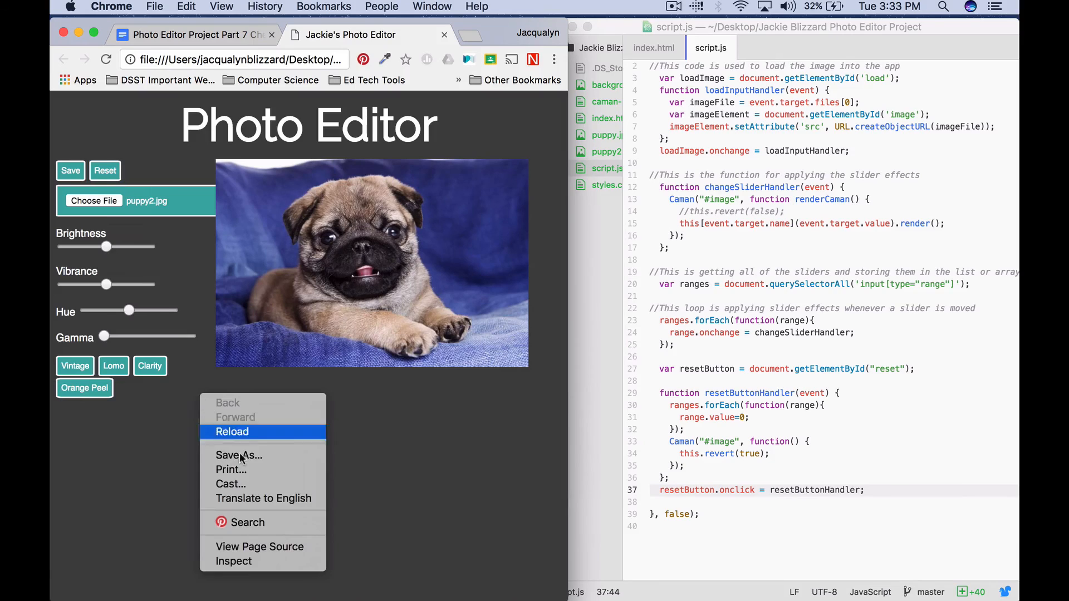
click(231, 432)
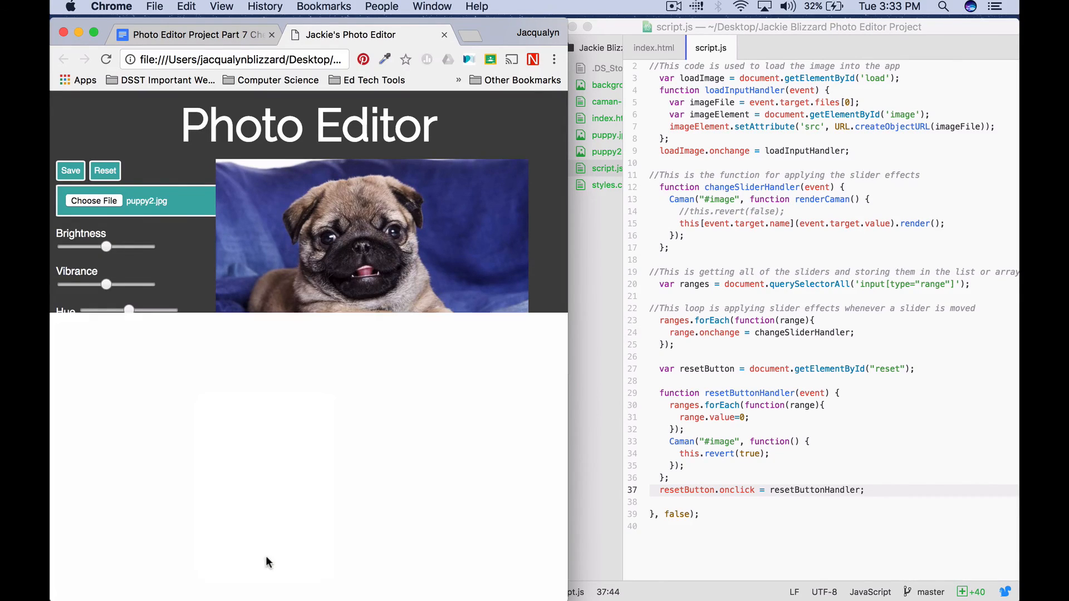
click(173, 323)
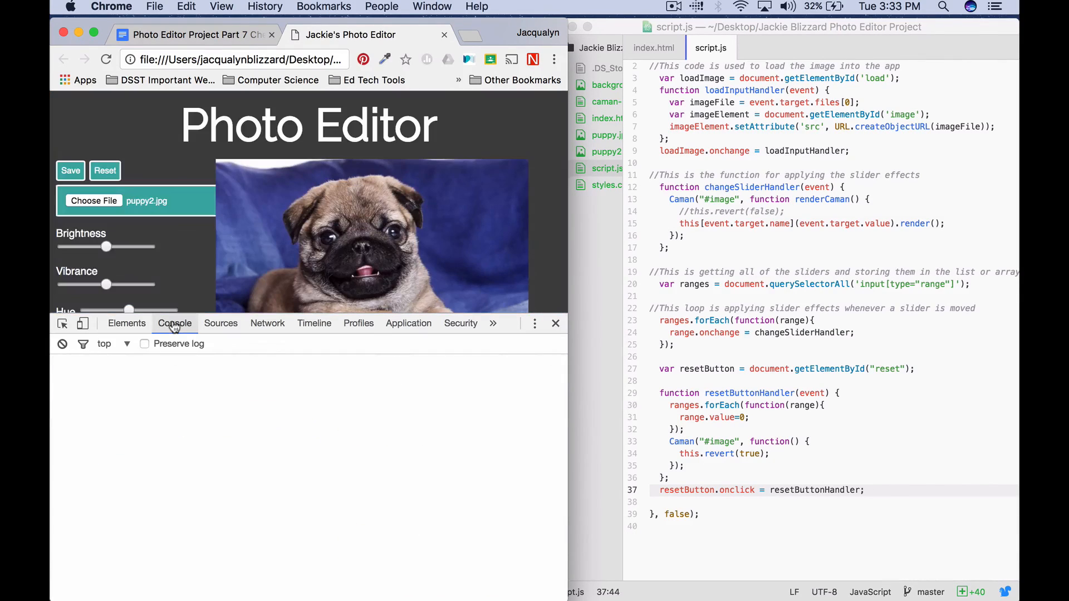
click(173, 322)
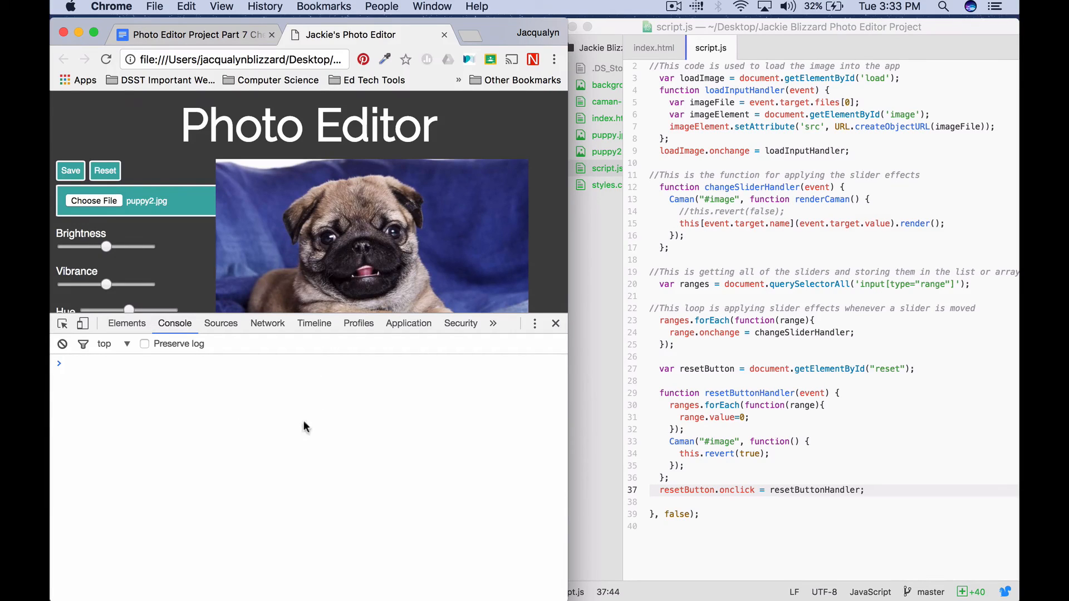
mouse_move(481, 363)
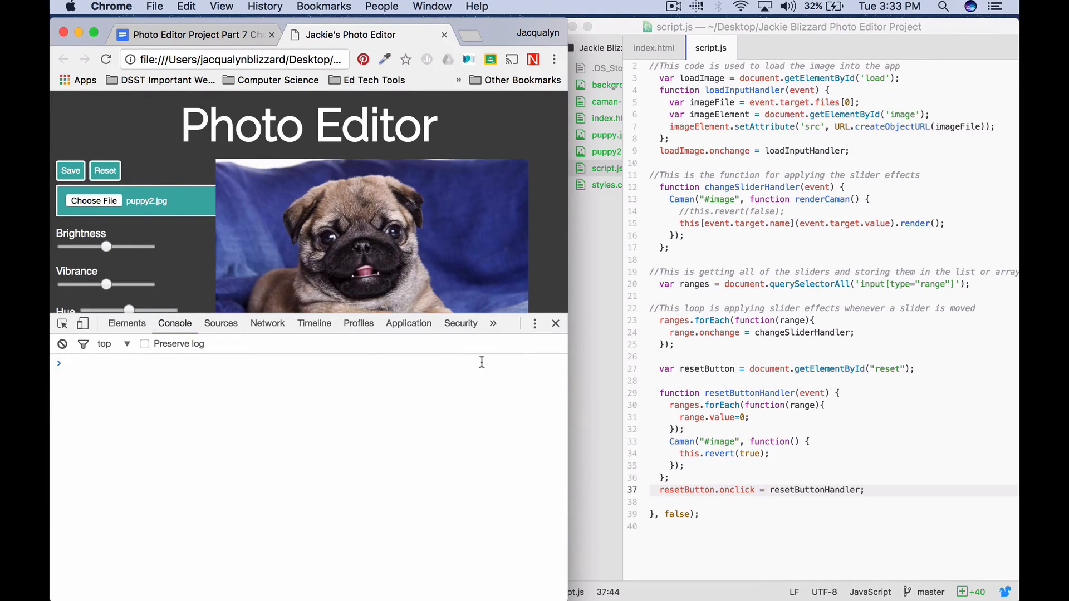
mouse_move(554, 323)
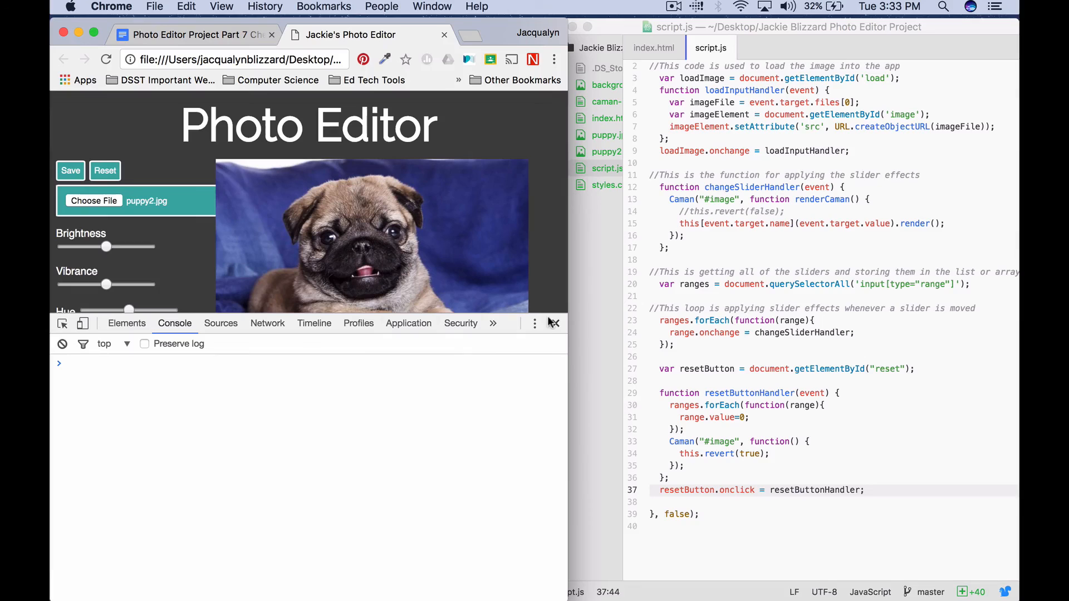